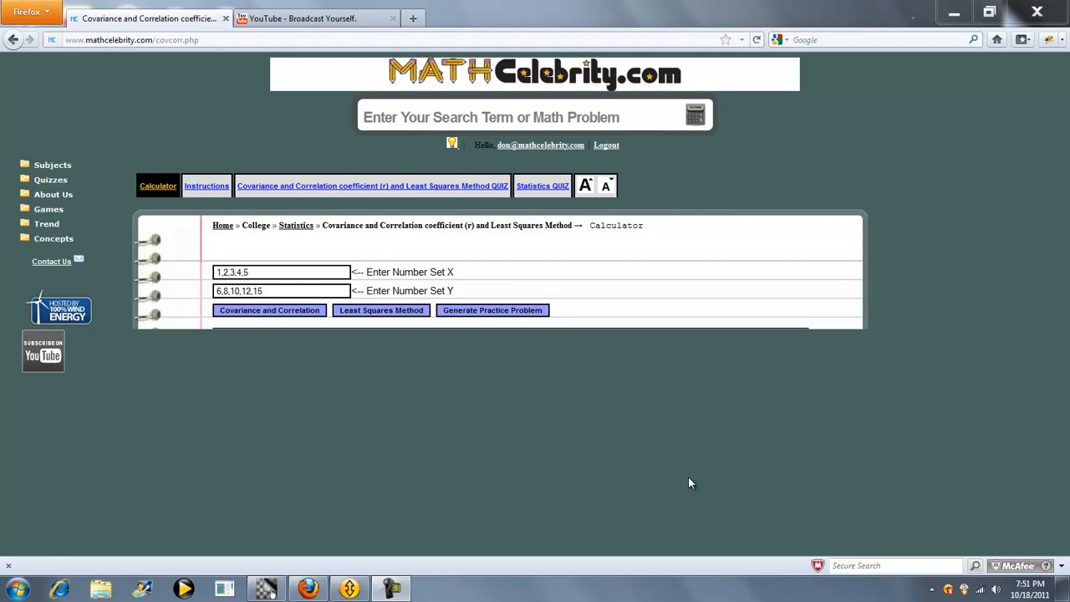
mouse_move(689, 460)
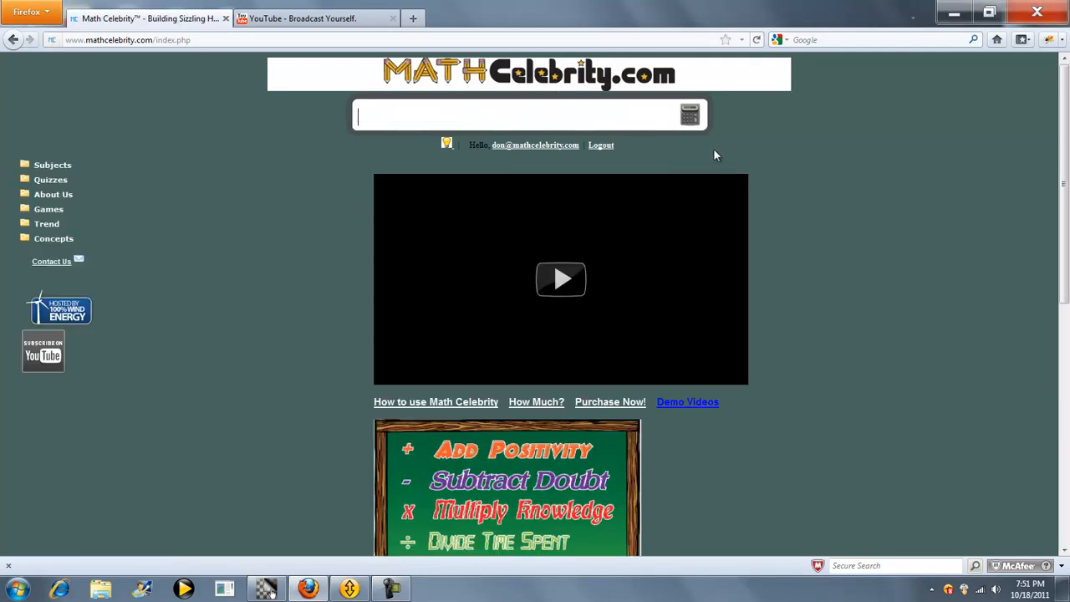
Step: Search 'least' and choose the least squares method suggestion to reach its calculator
type("cov")
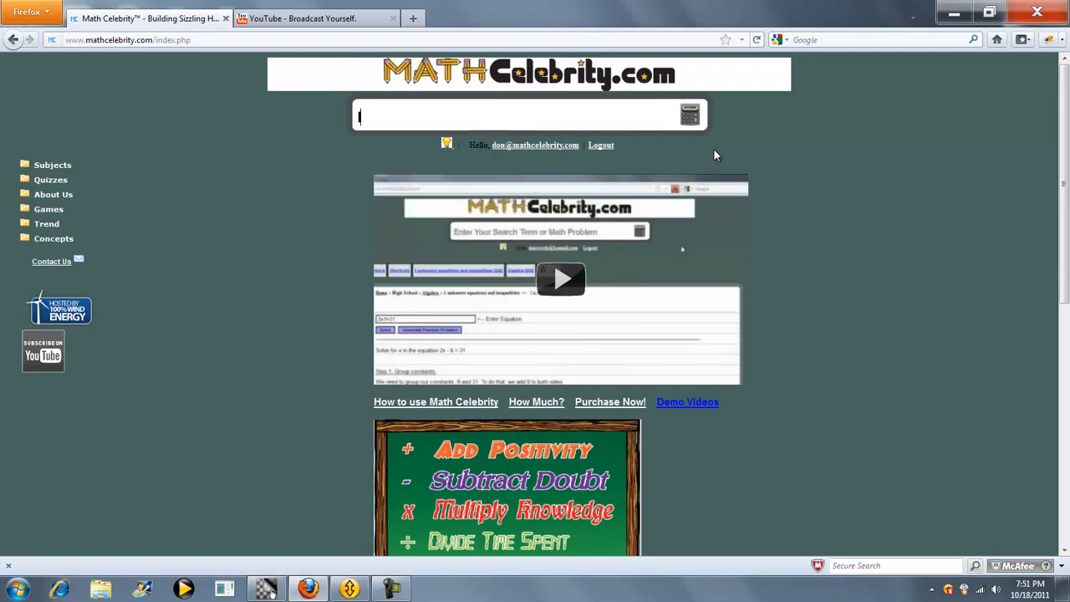
type("least")
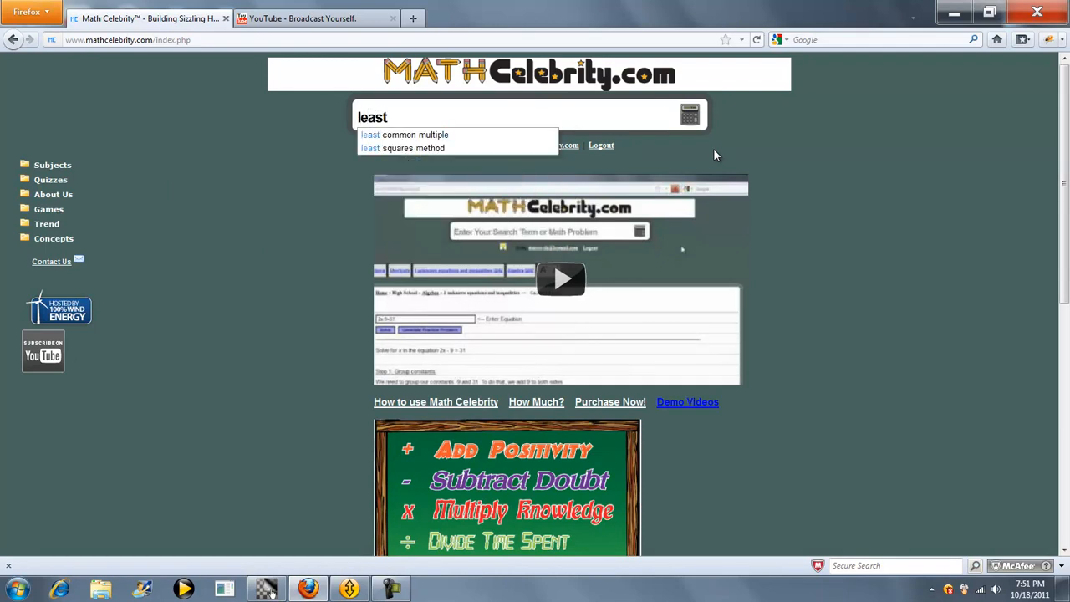
left_click(403, 147)
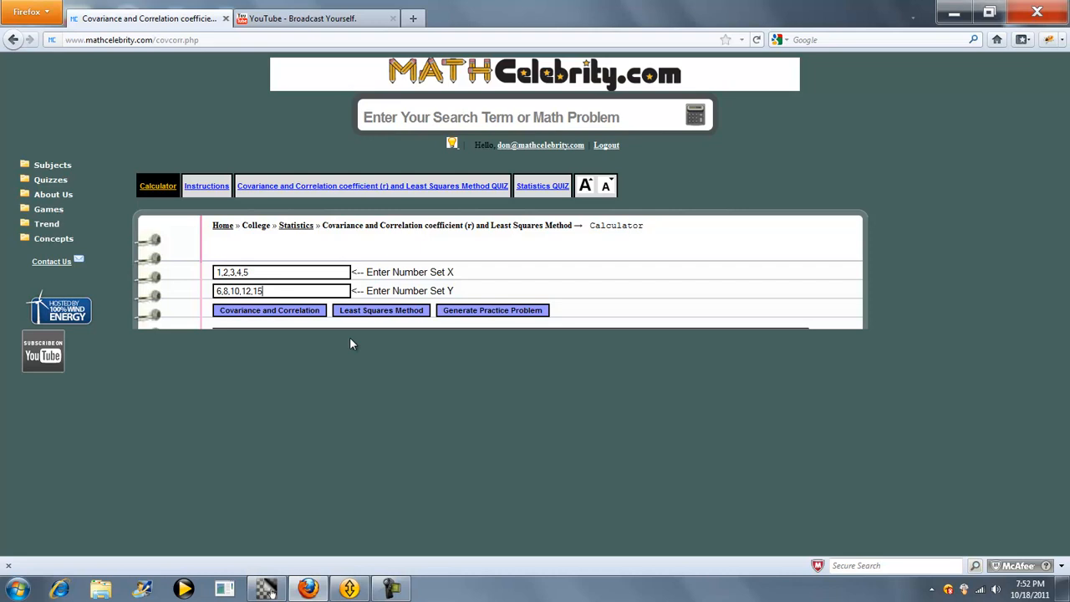
mouse_move(269, 309)
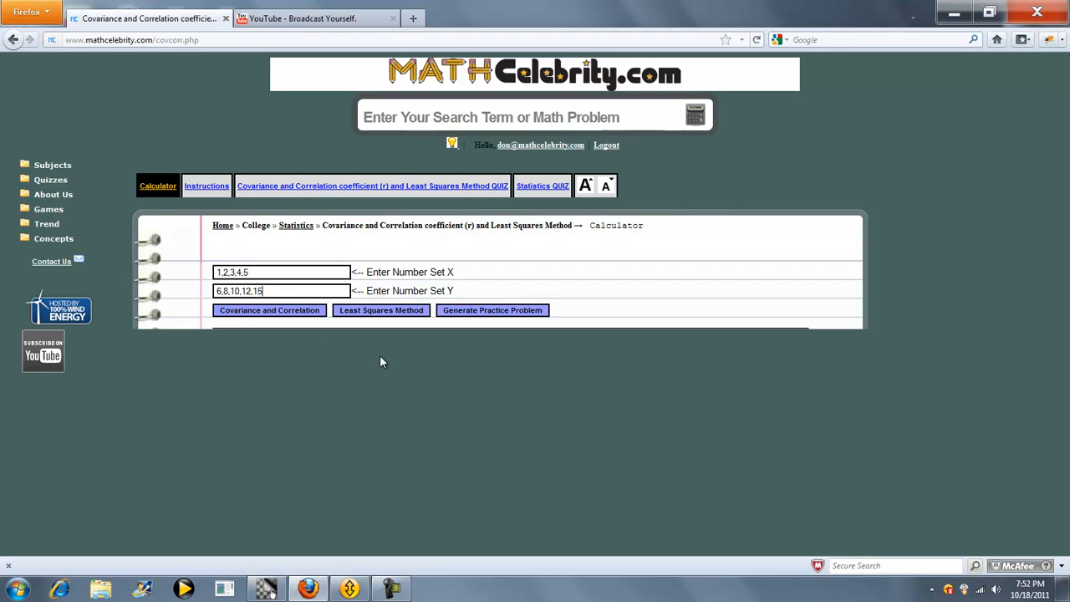
mouse_move(260, 321)
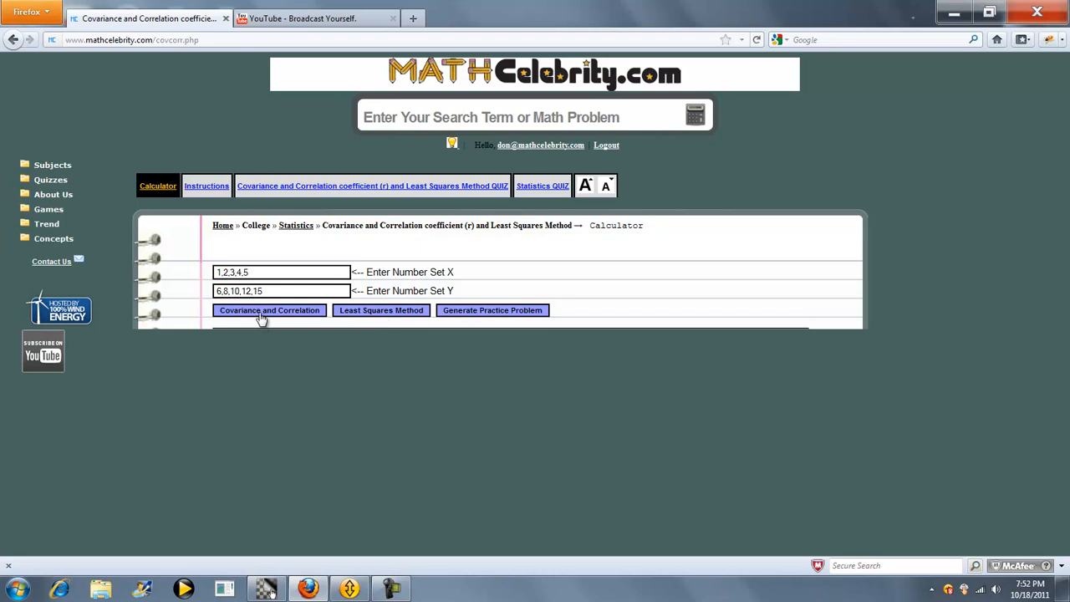
Step: Run Covariance and Correlation and review the work: means 3 and 10.2, Cov(X,Y) = 4.4
left_click(267, 309)
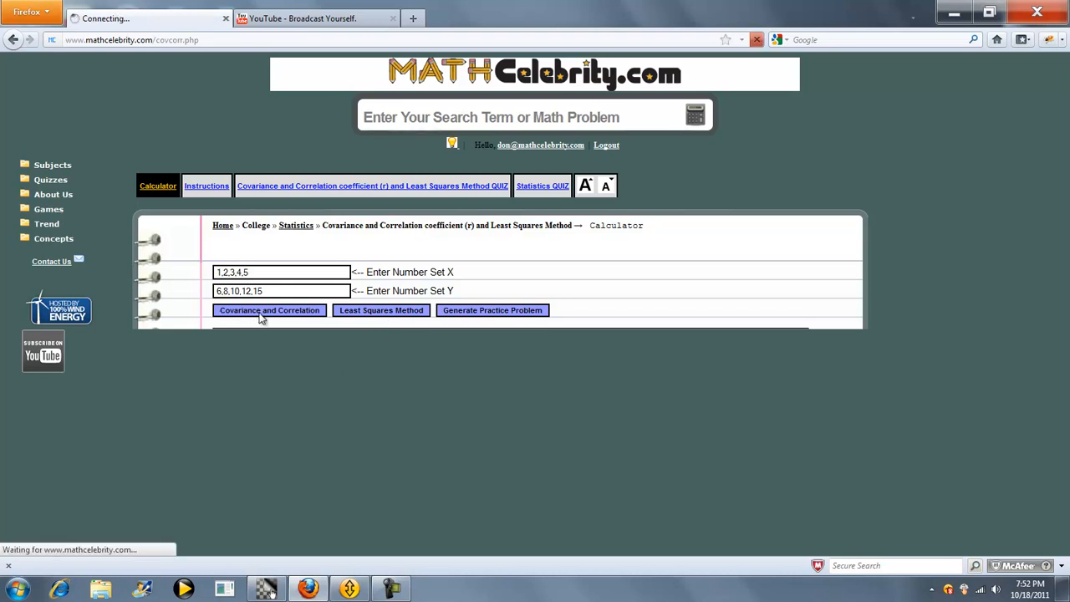
left_click(268, 310)
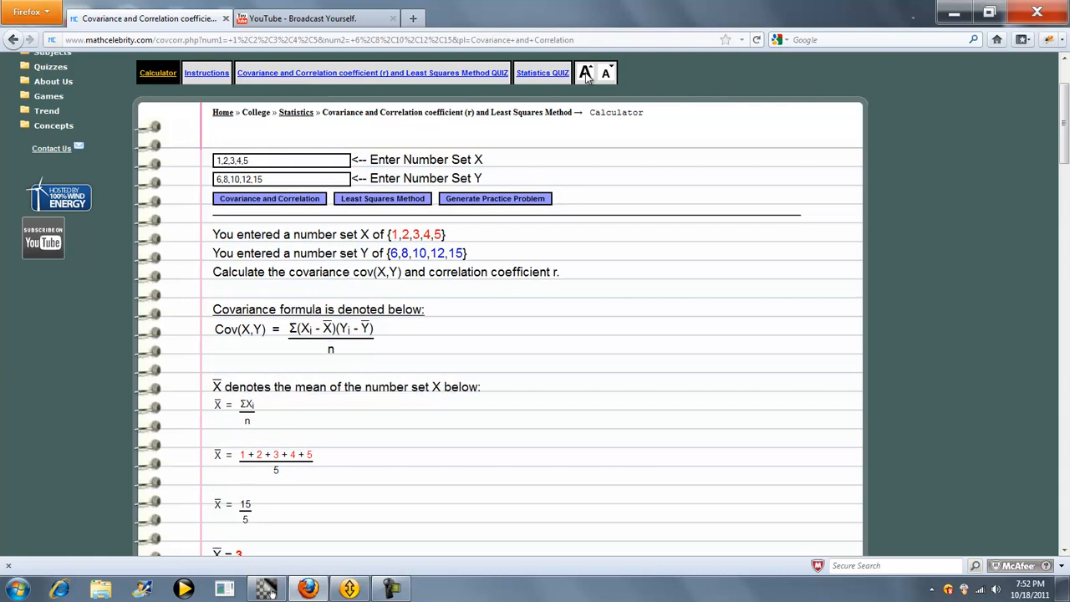
scroll("down", 3)
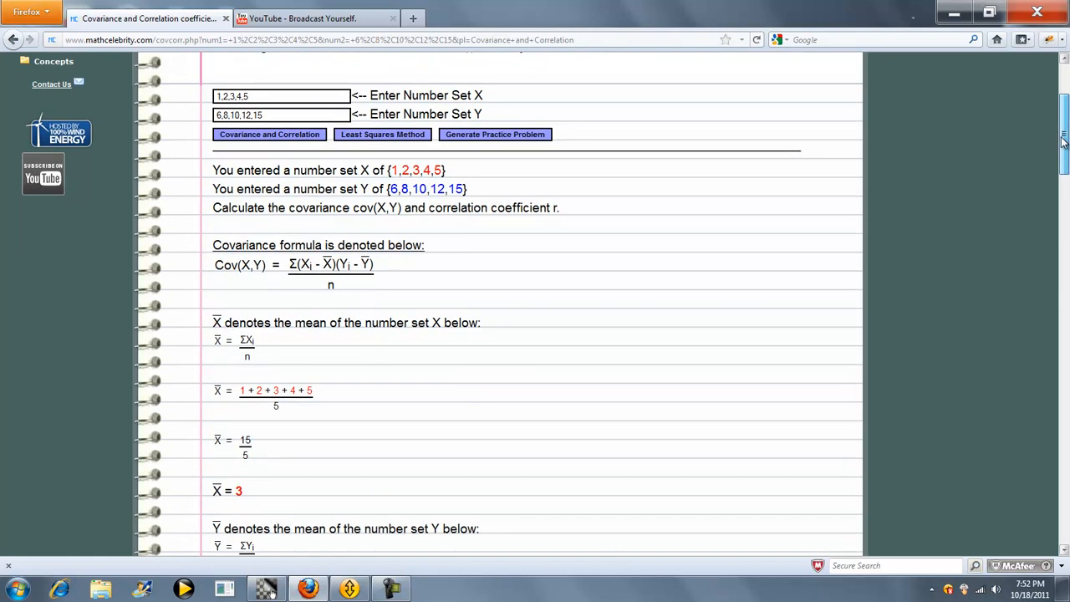
scroll("down", 3)
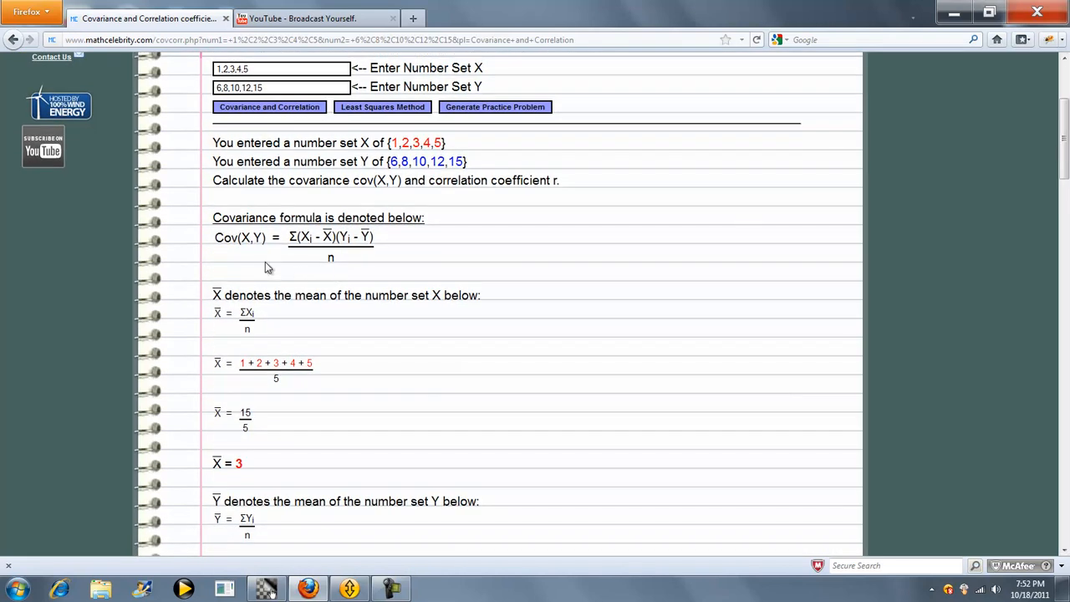
scroll("down", 3)
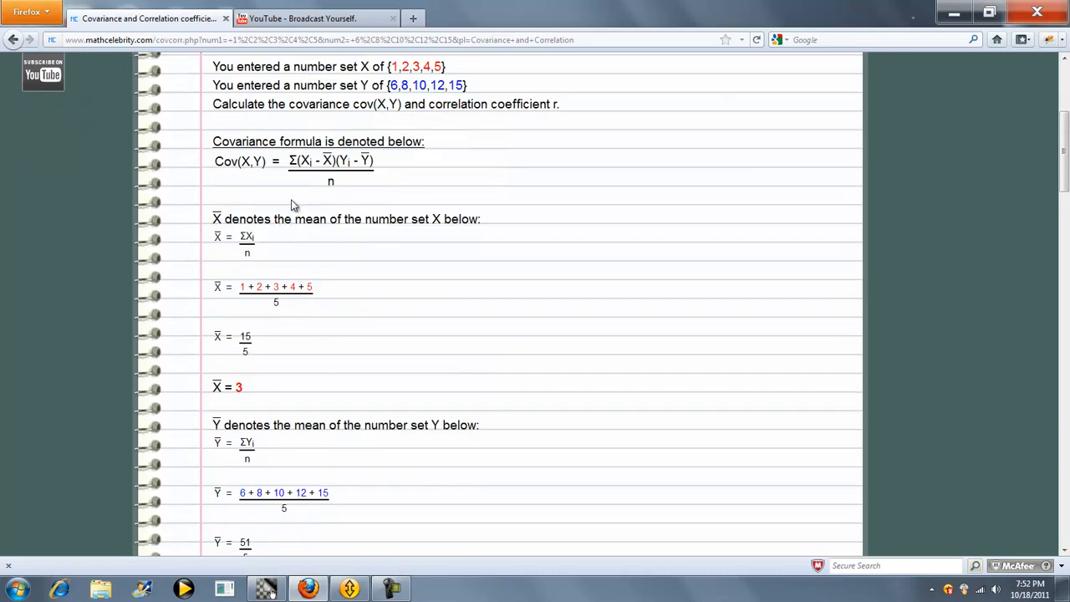
scroll("down", 3)
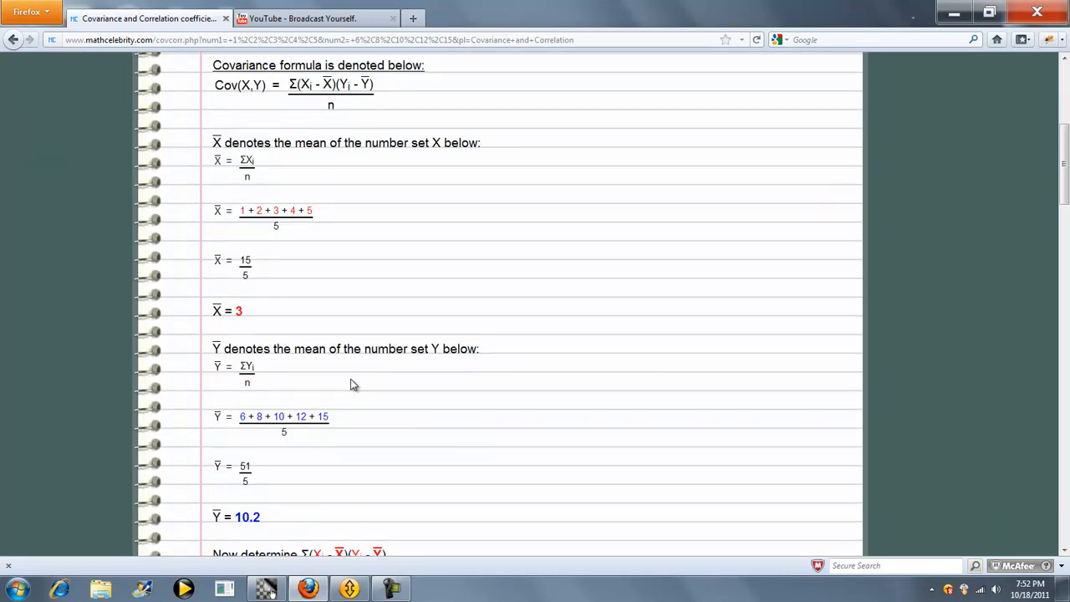
scroll("down", 3)
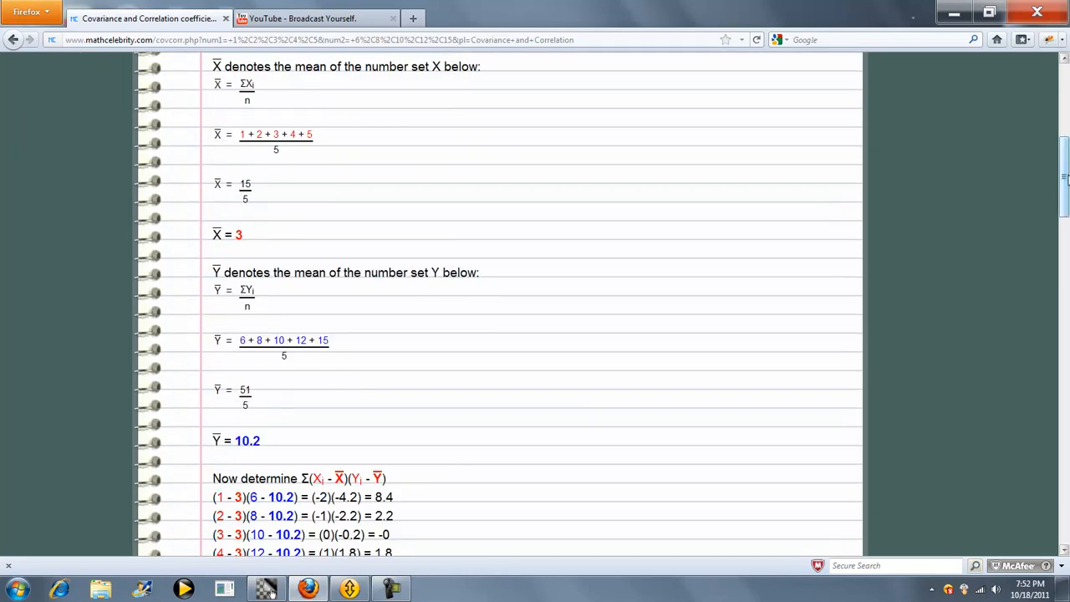
scroll("down", 3)
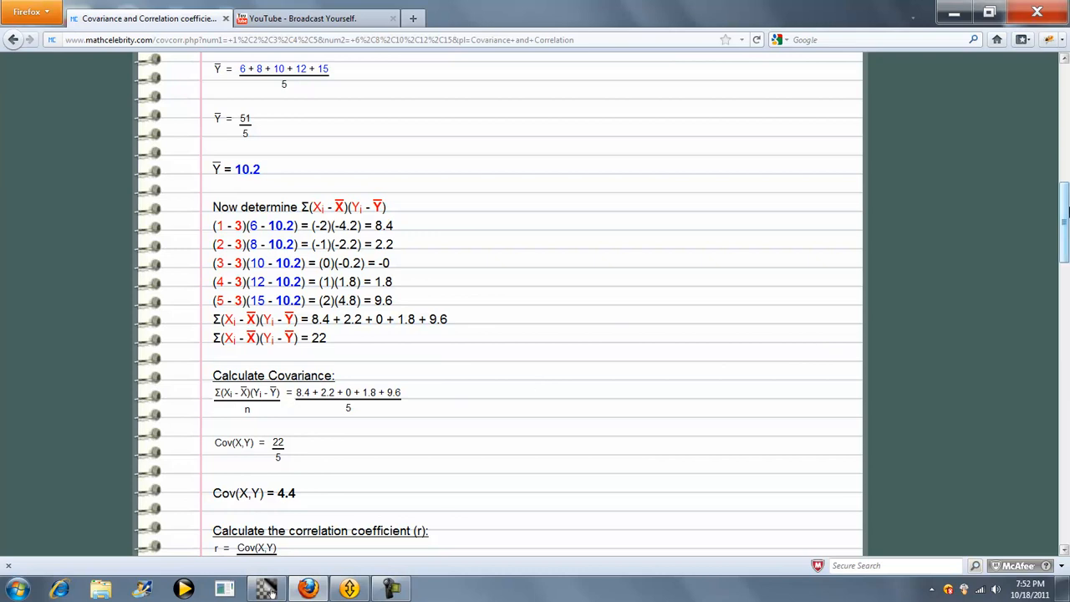
scroll("down", 3)
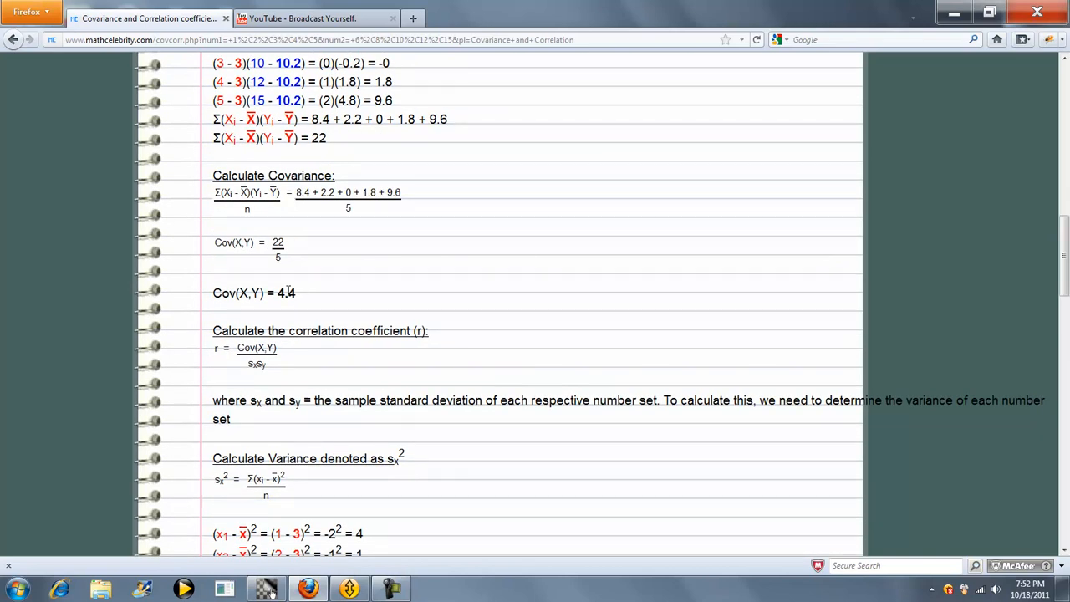
mouse_move(555, 331)
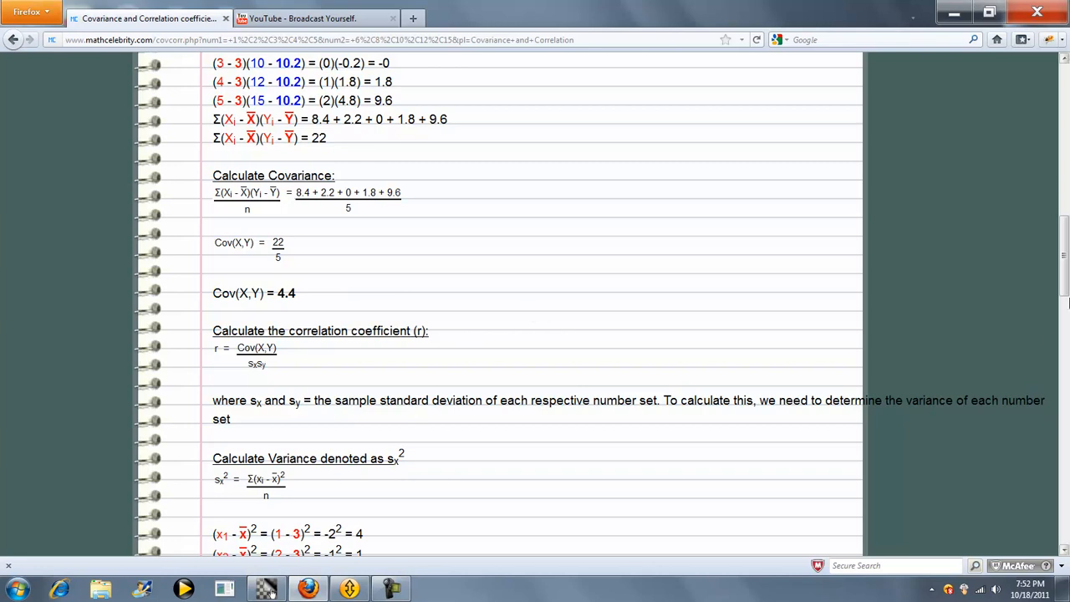
scroll("down", 3)
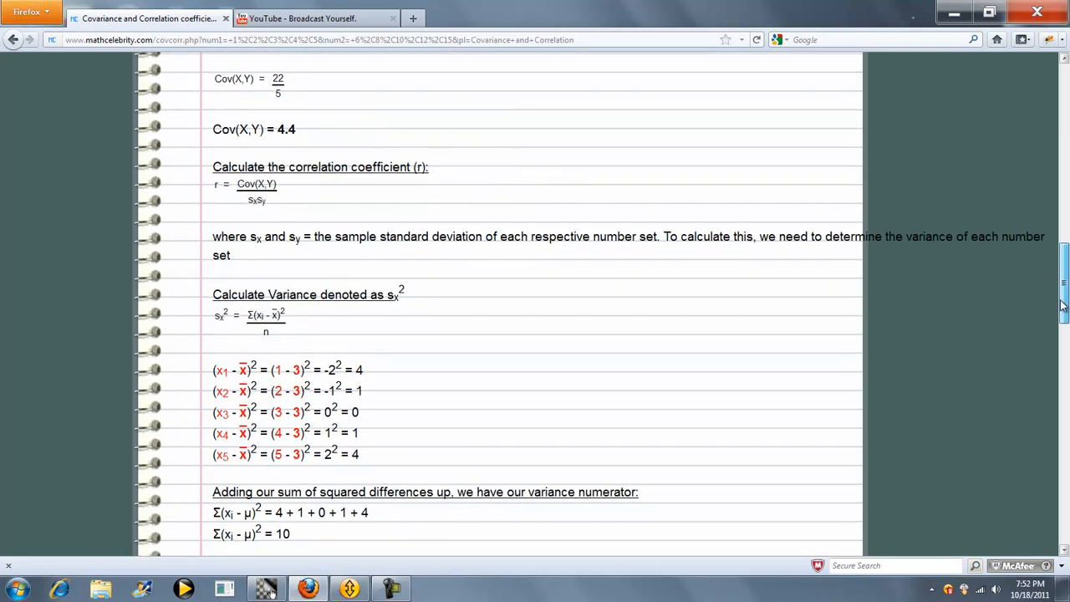
scroll("down", 3)
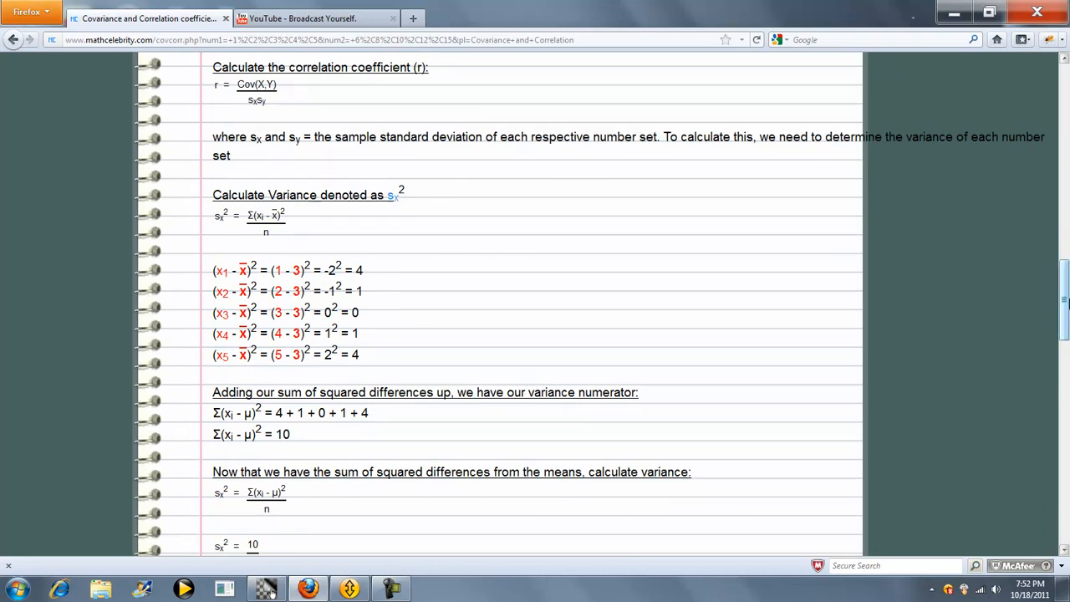
scroll("down", 3)
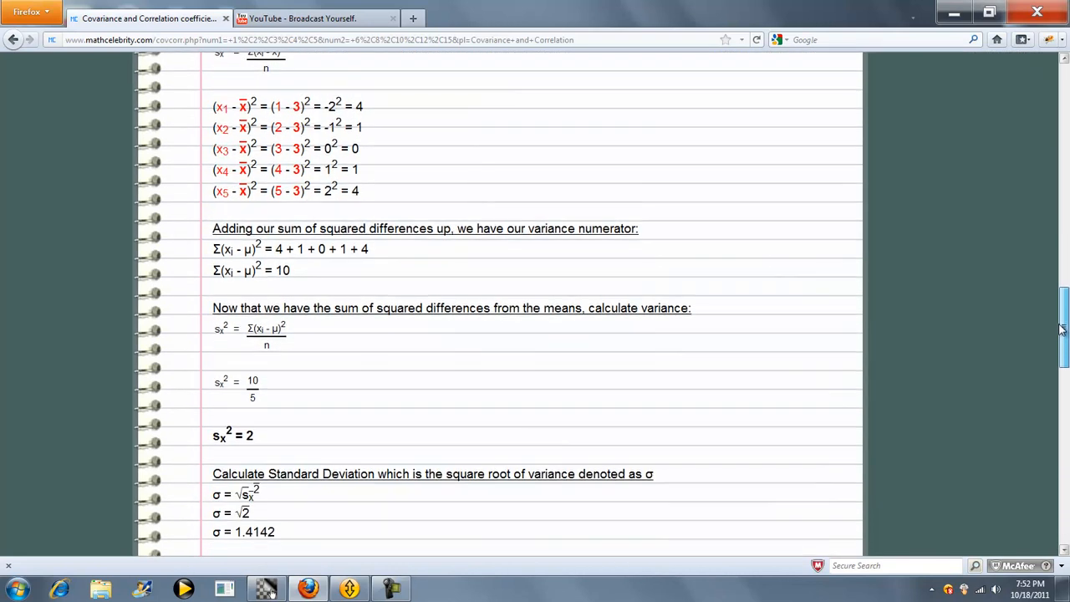
scroll("down", 3)
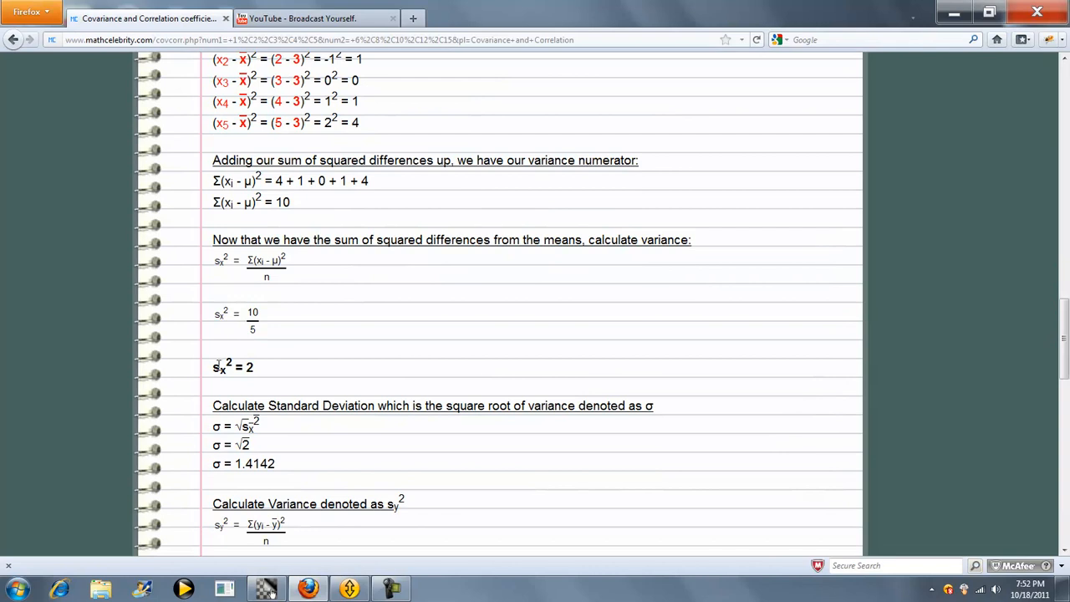
scroll("down", 3)
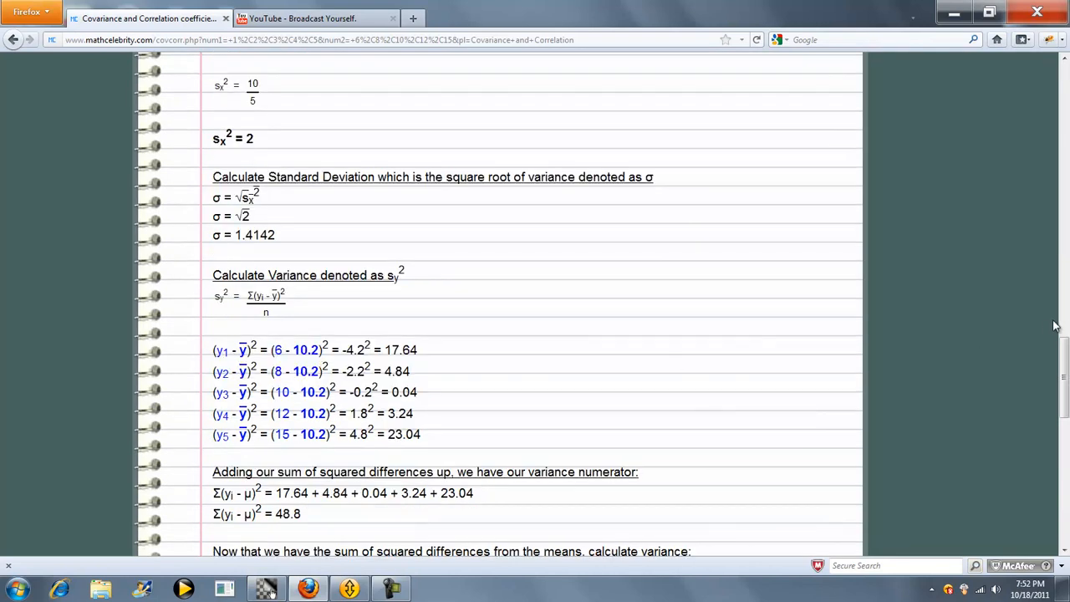
scroll("down", 3)
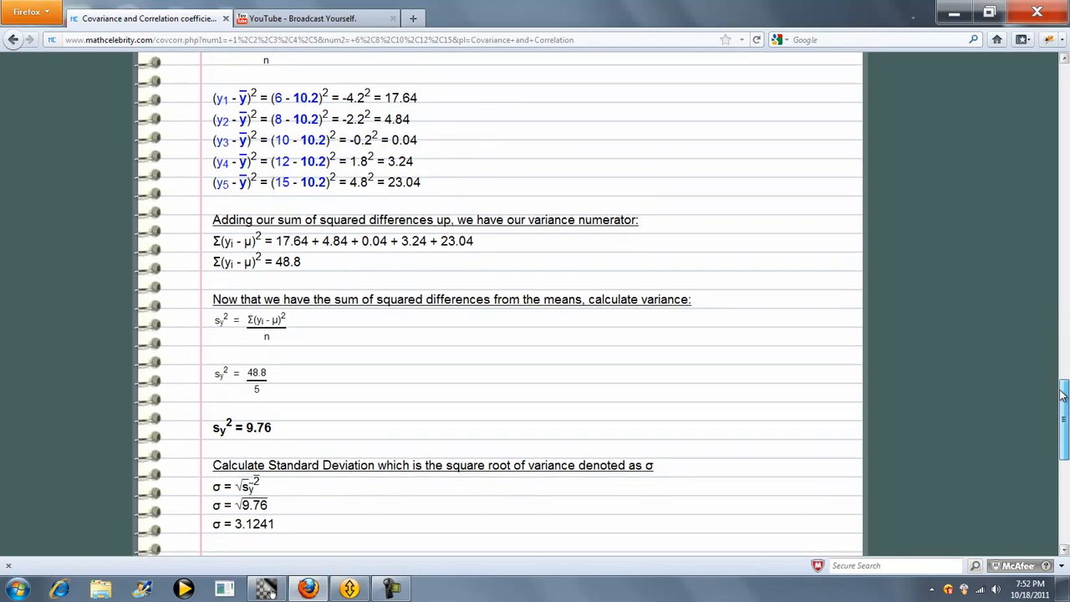
scroll("down", 3)
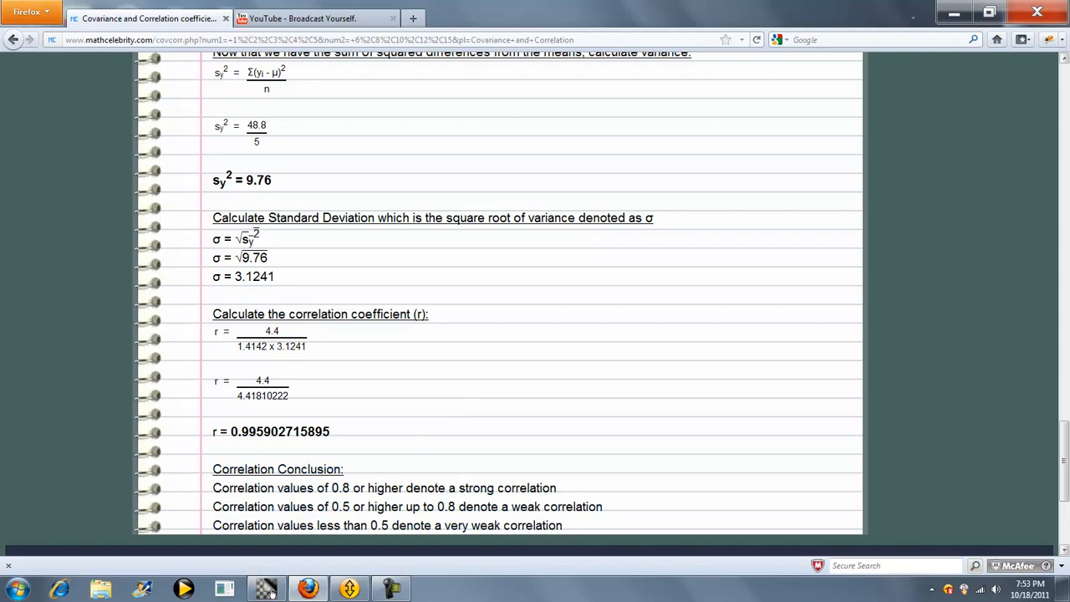
scroll("up", 3)
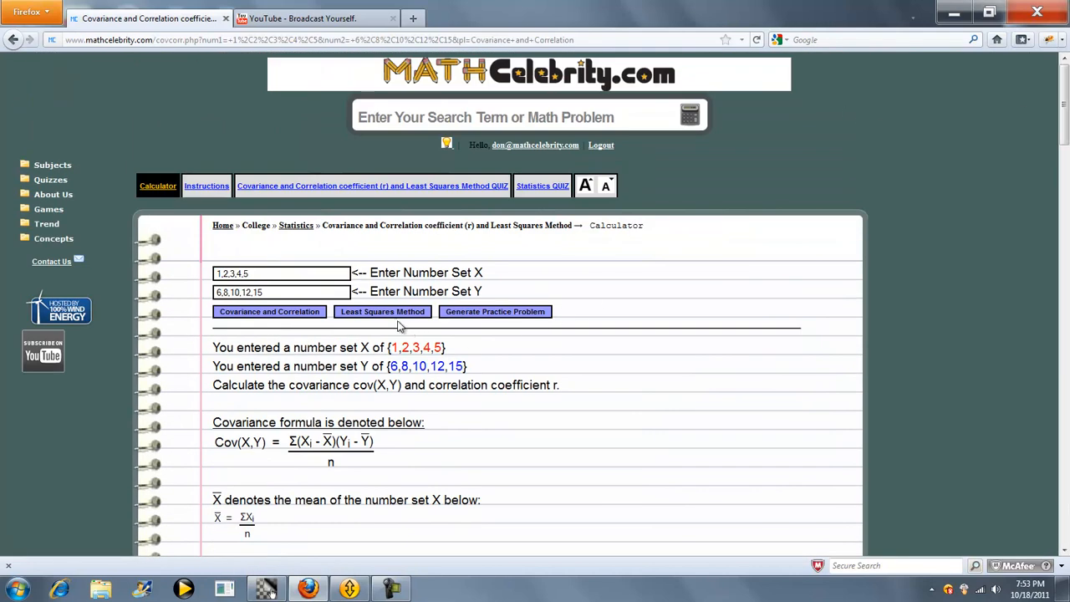
left_click(381, 311)
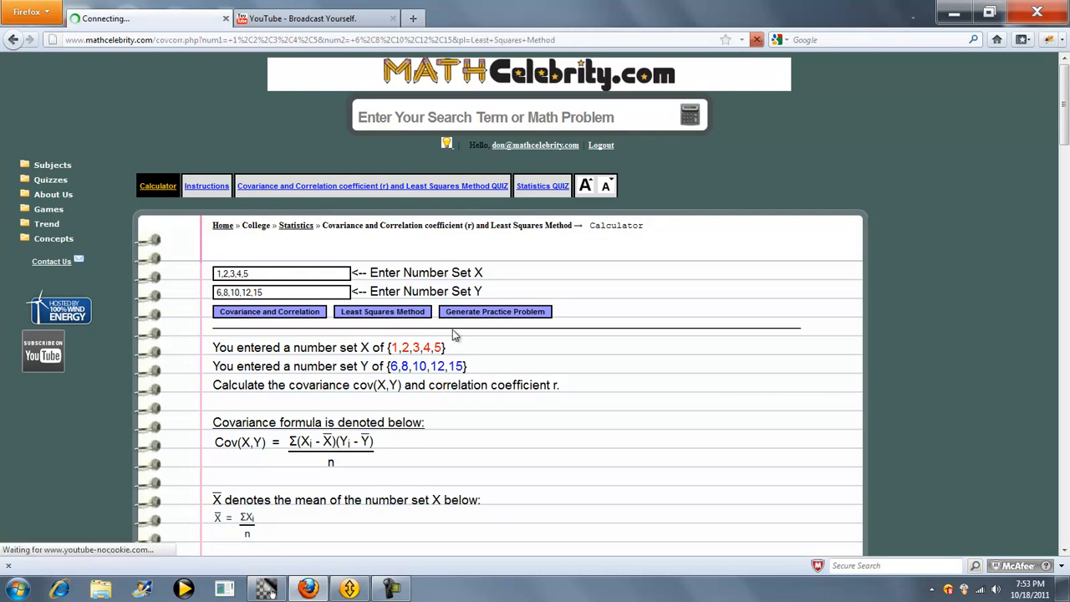
left_click(381, 311)
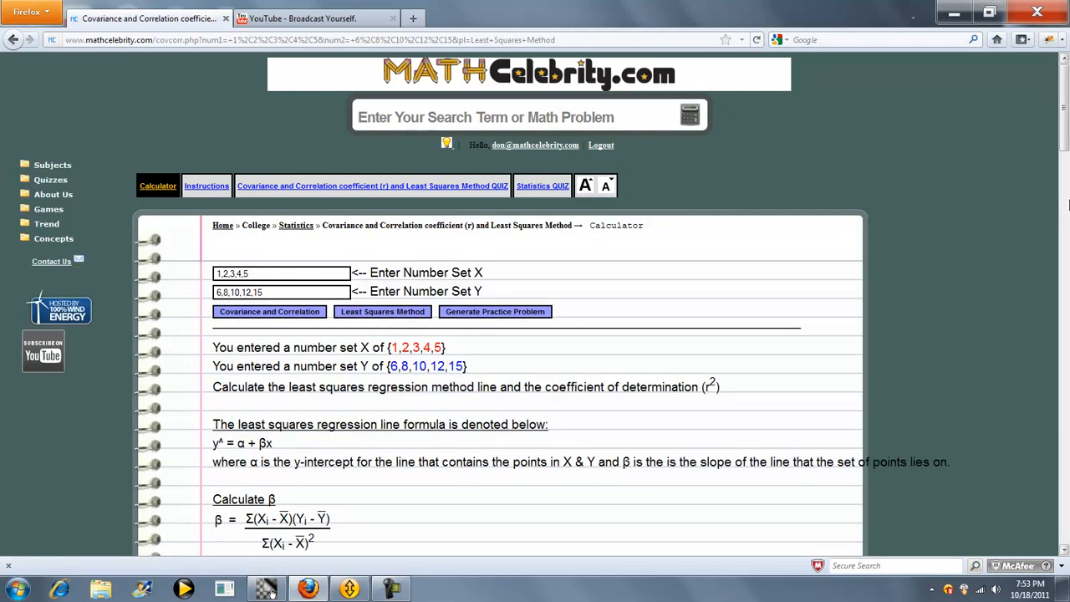
scroll("down", 3)
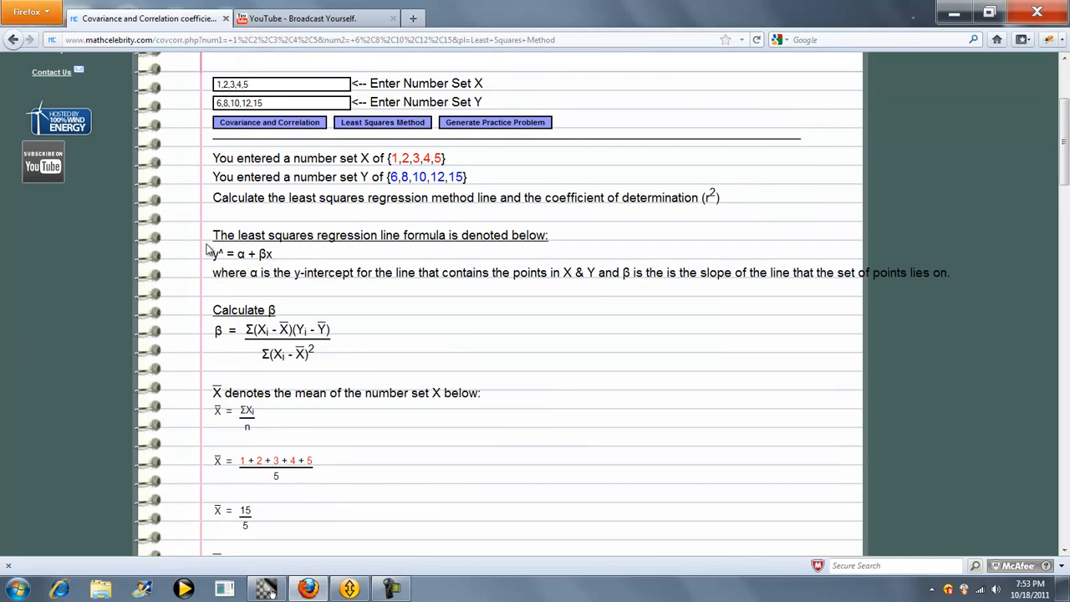
mouse_move(294, 261)
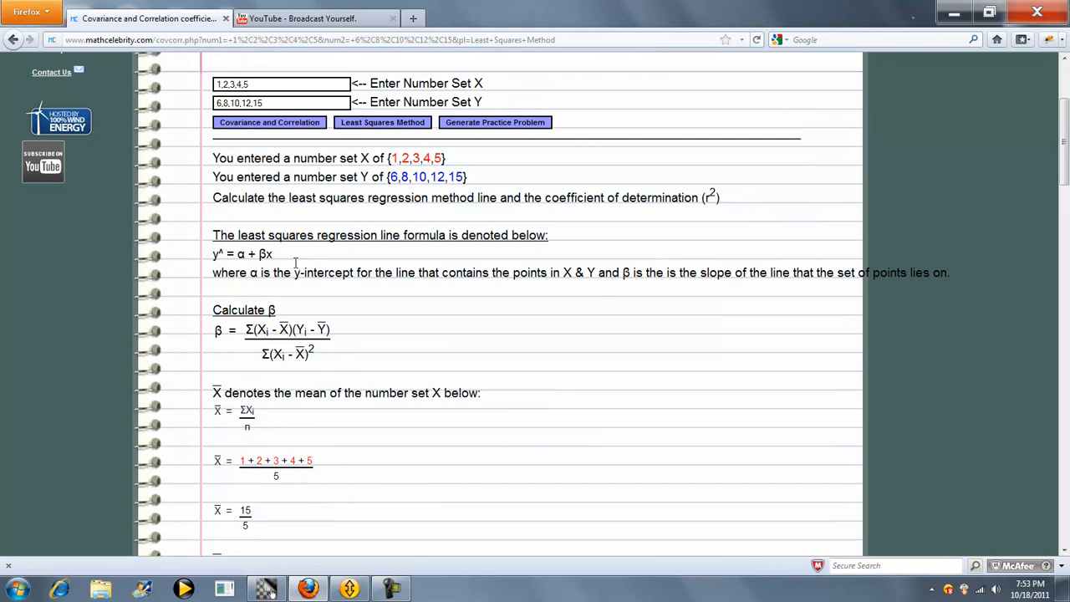
scroll("down", 3)
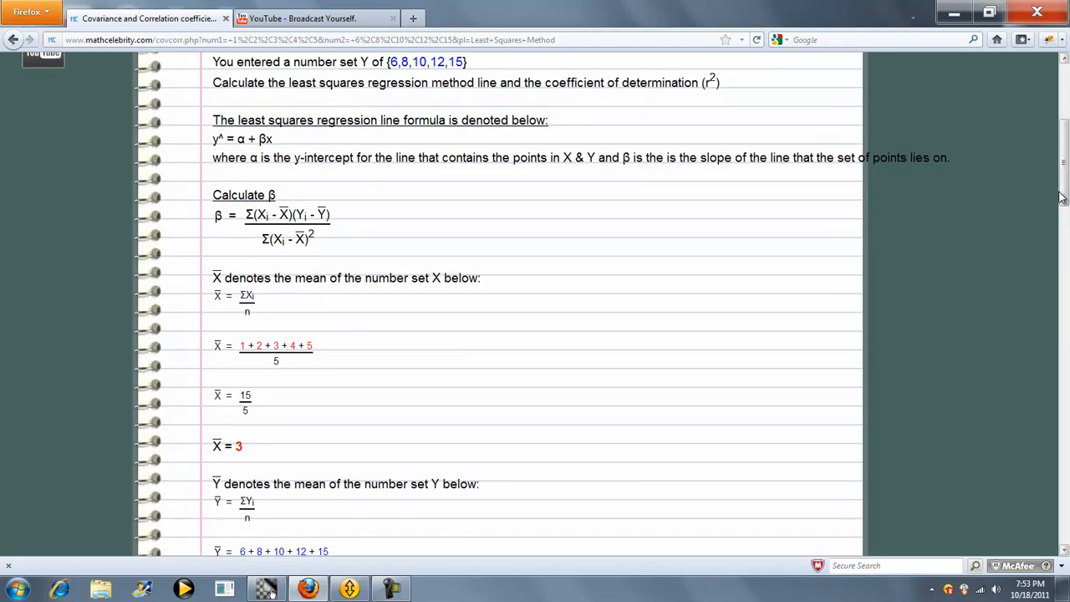
scroll("down", 3)
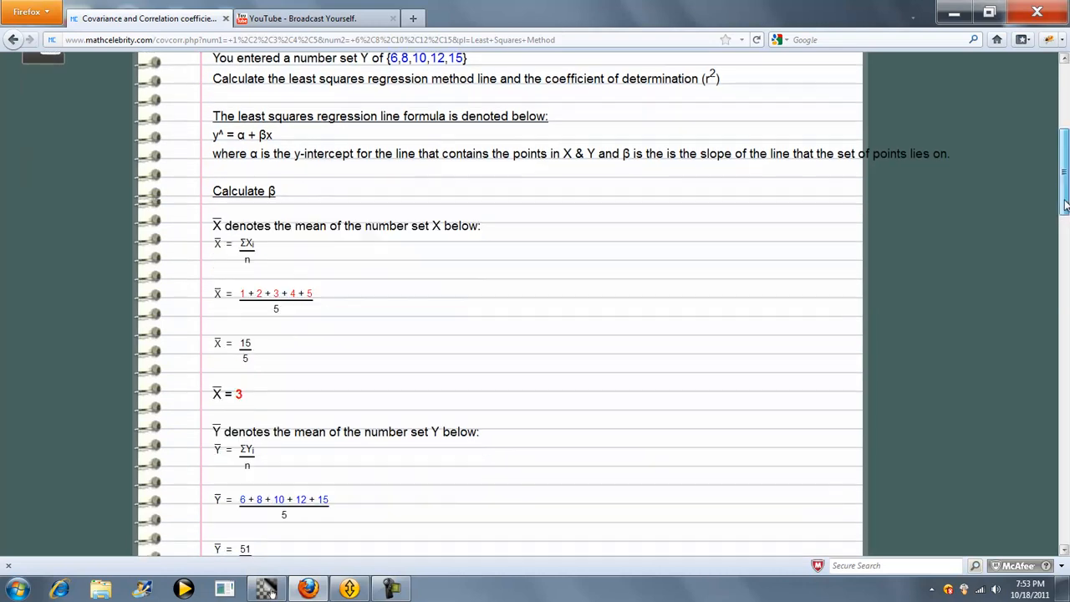
scroll("down", 3)
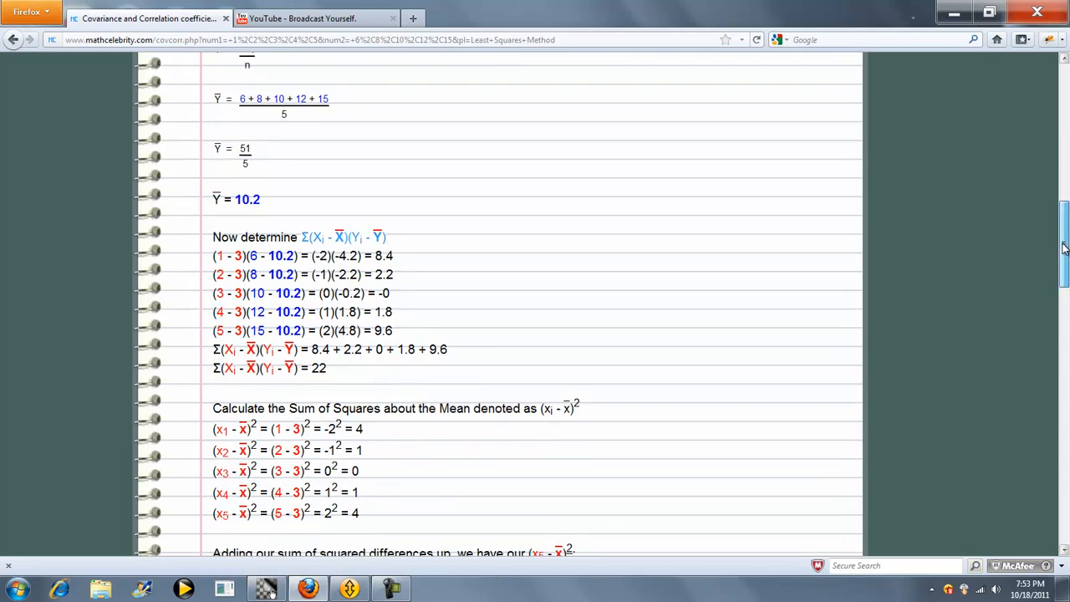
scroll("down", 3)
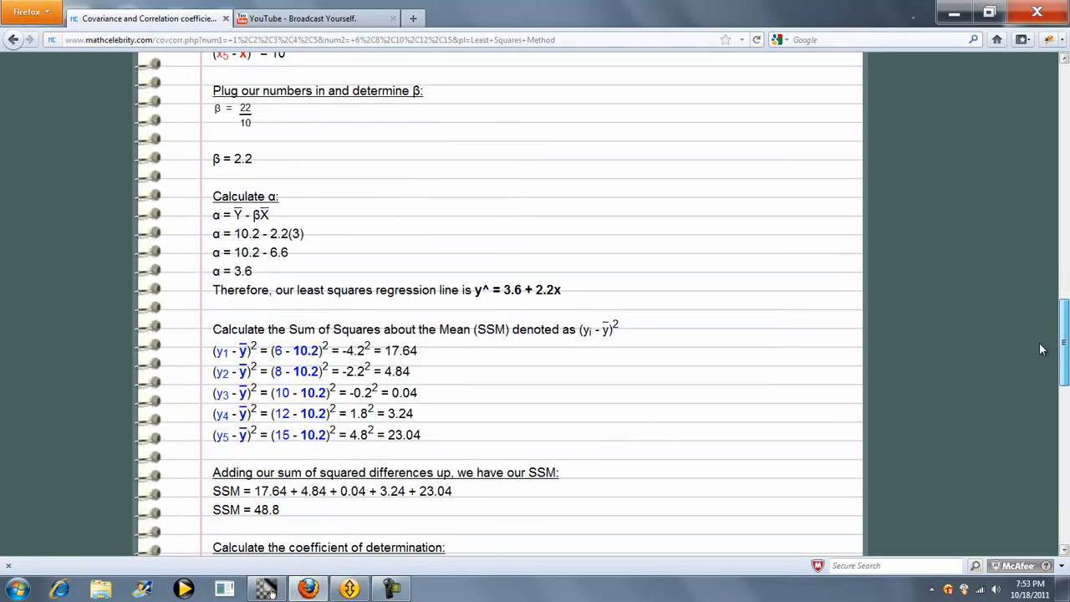
scroll("up", 3)
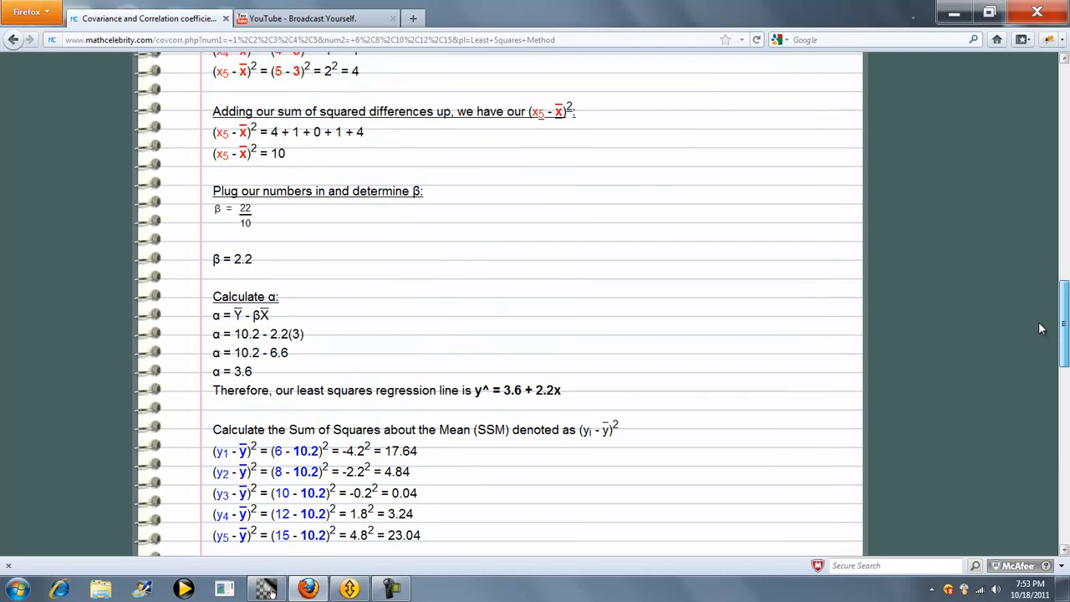
scroll("down", 3)
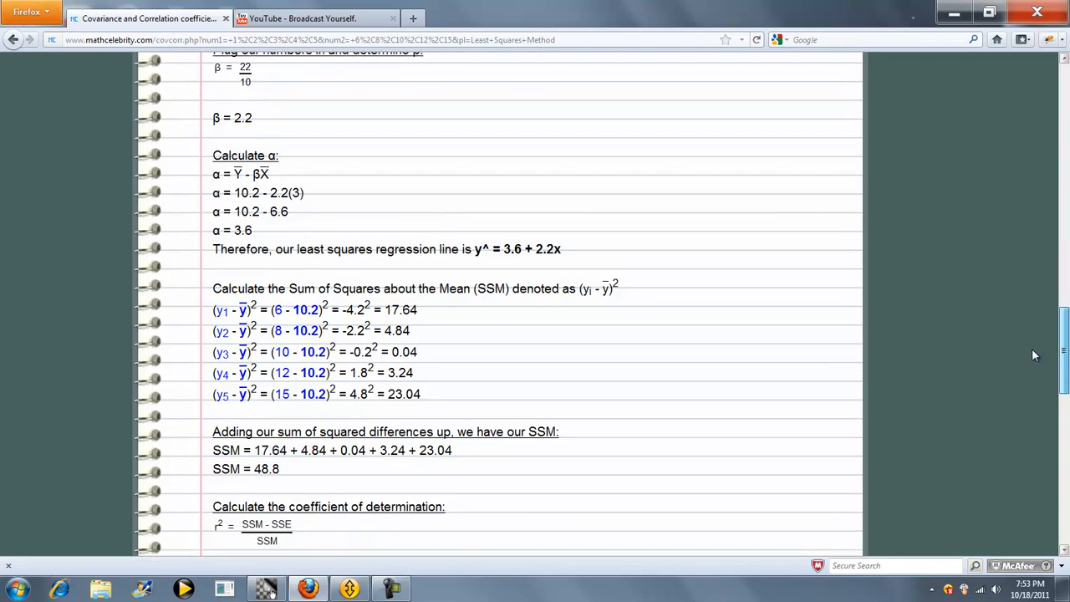
scroll("down", 3)
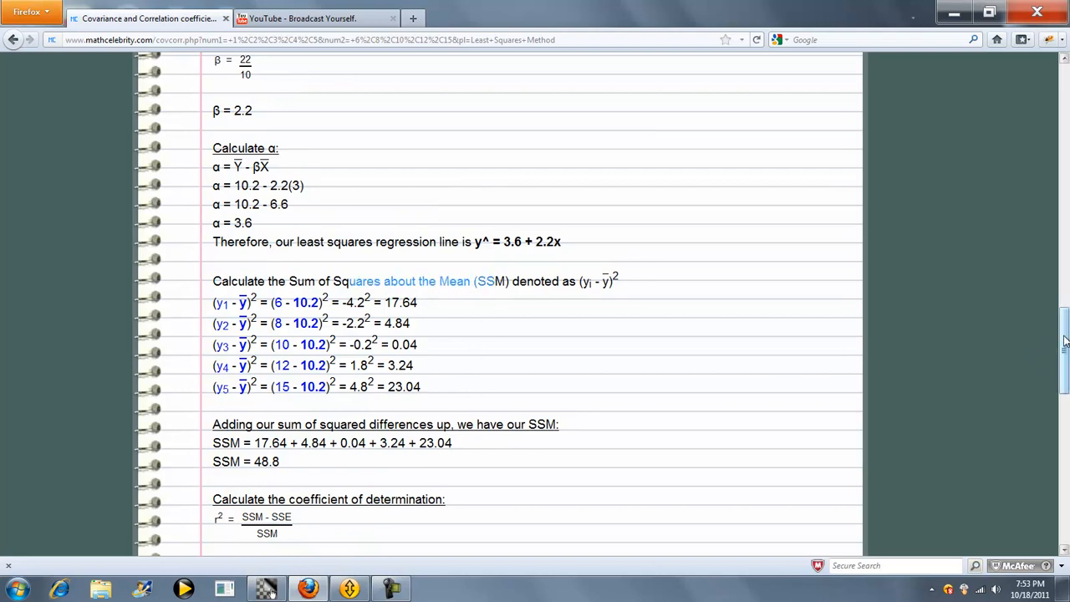
scroll("down", 3)
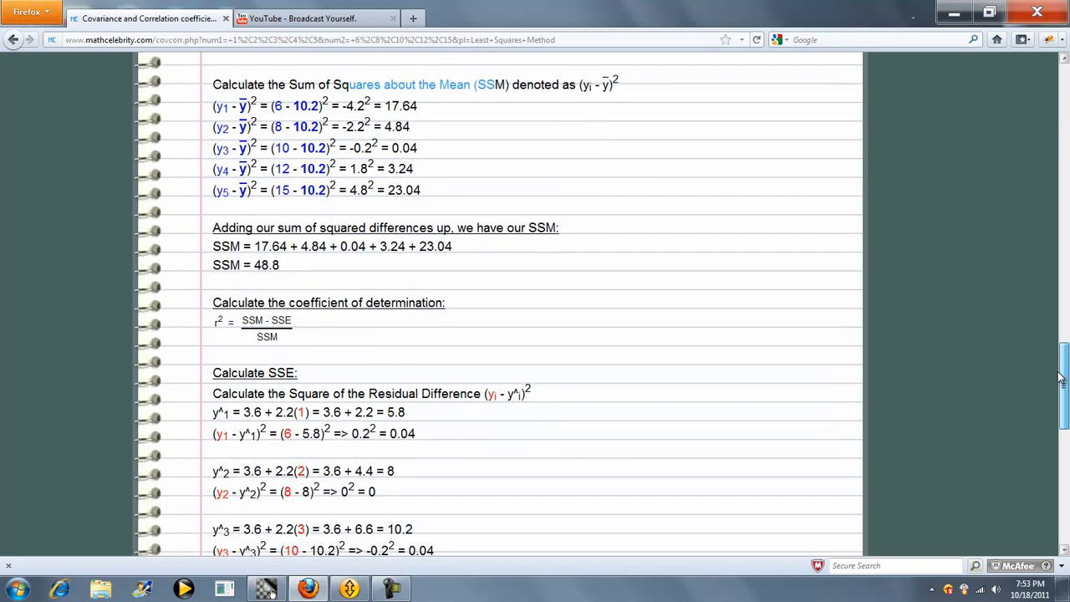
scroll("down", 3)
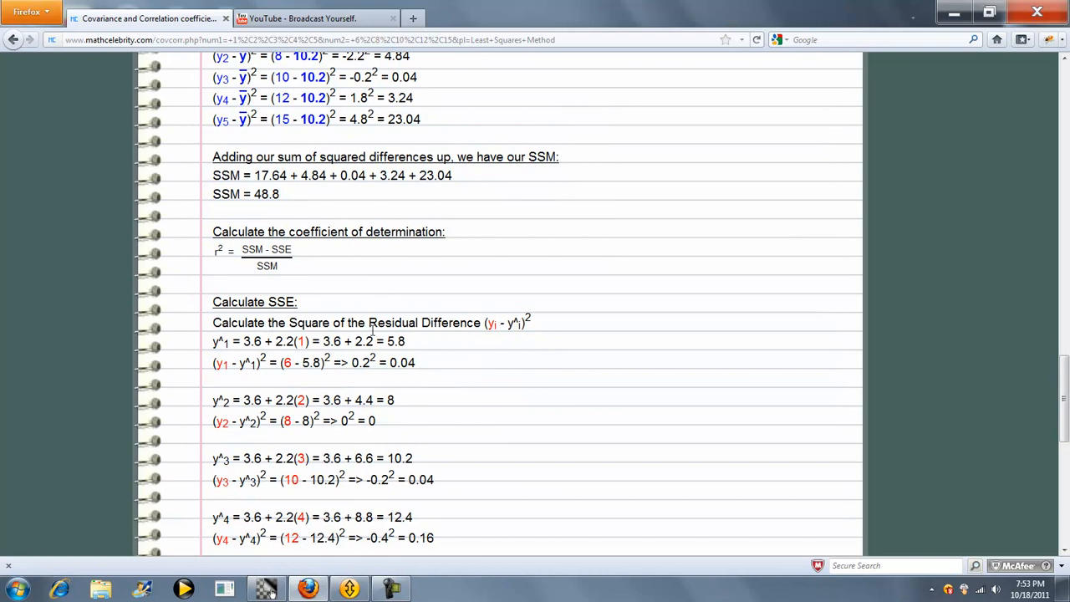
scroll("down", 3)
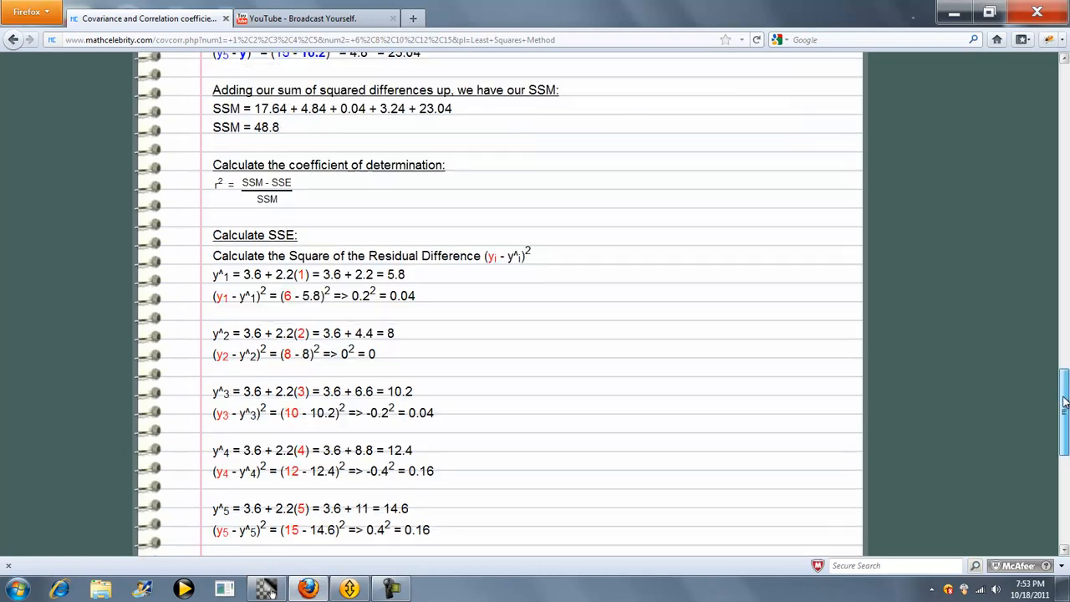
scroll("down", 3)
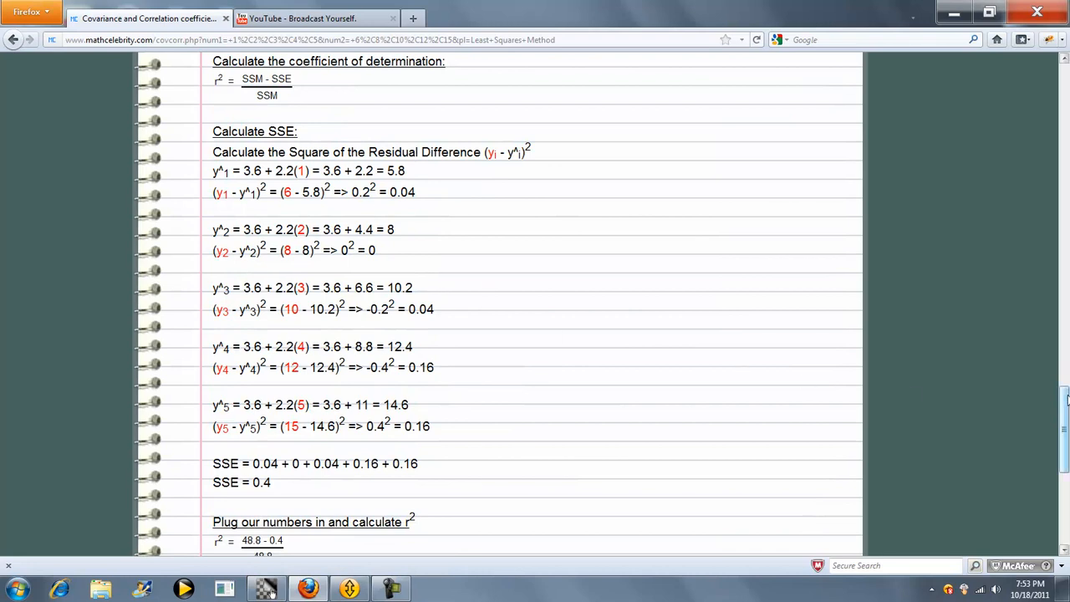
mouse_move(1063, 403)
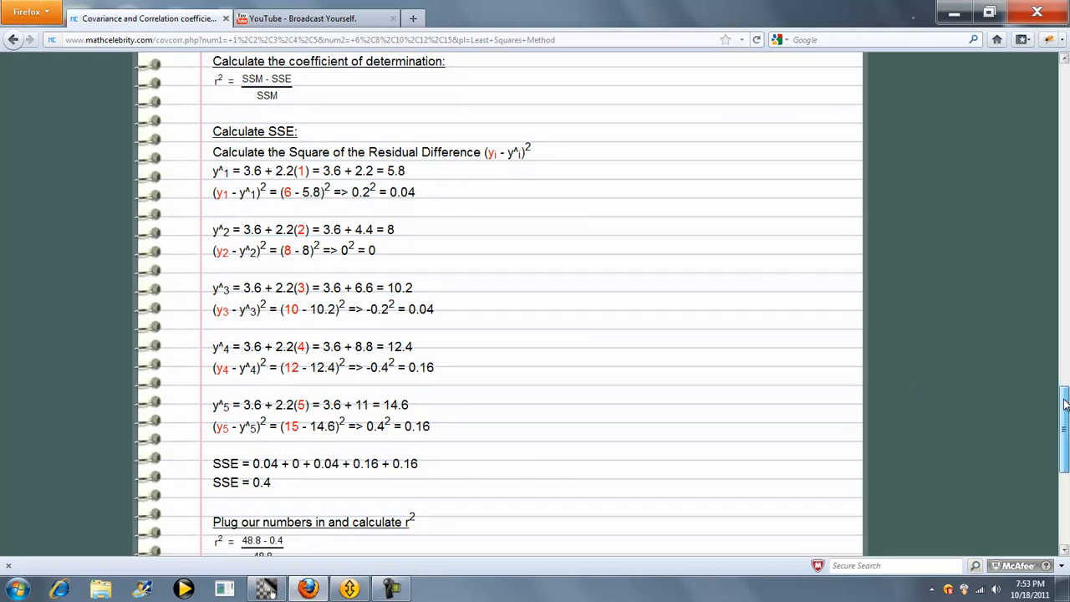
scroll("down", 3)
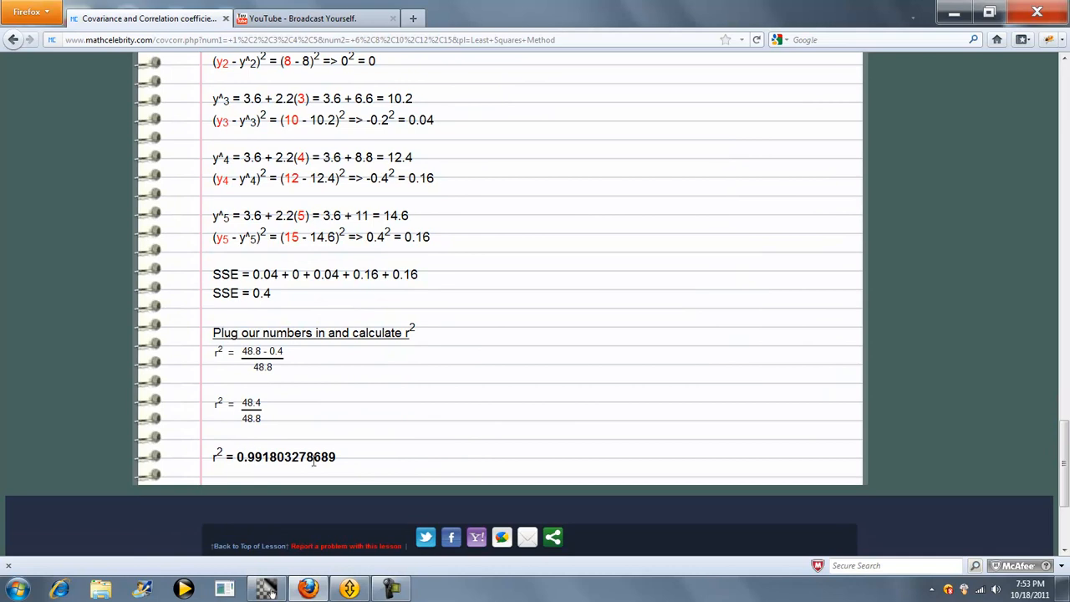
double_click(284, 456)
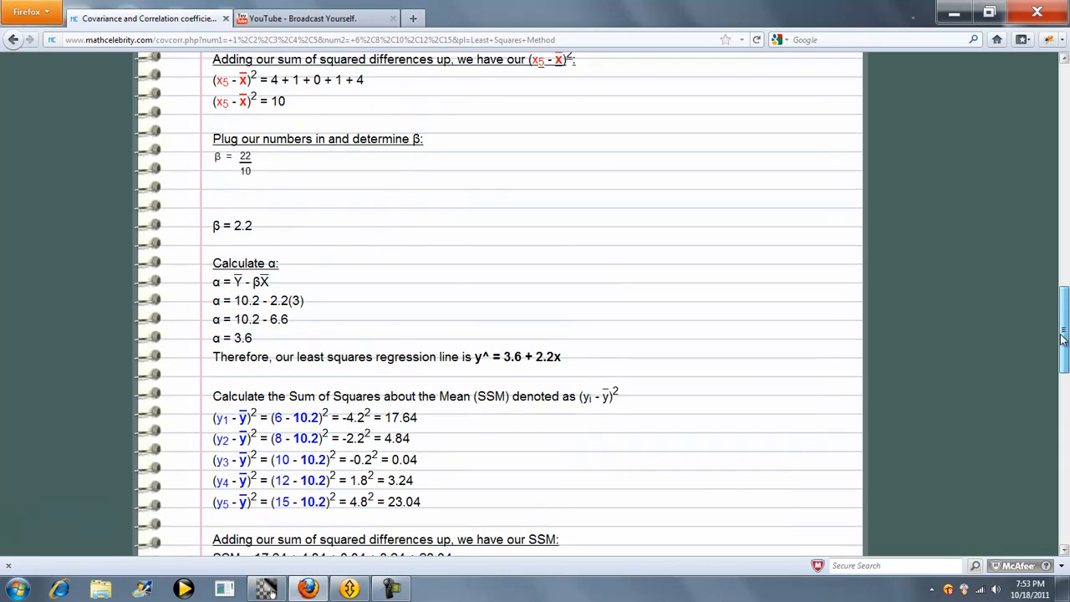
scroll("up", 3)
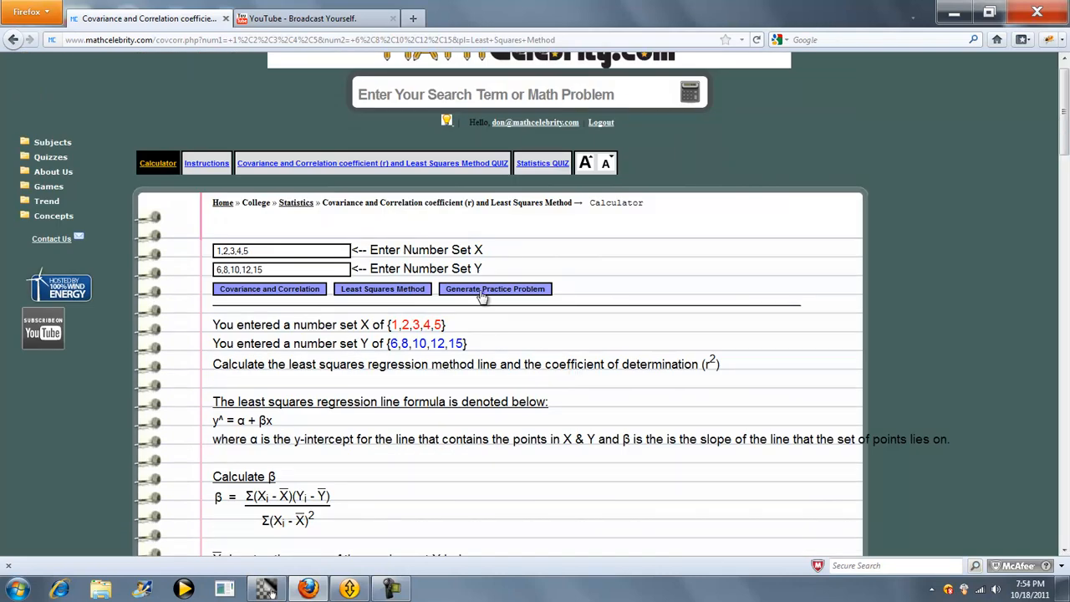
Step: Generate random practice sets twice, ending with X = {9,0,-7,4} and Y = {31,33,11,28}
left_click(495, 287)
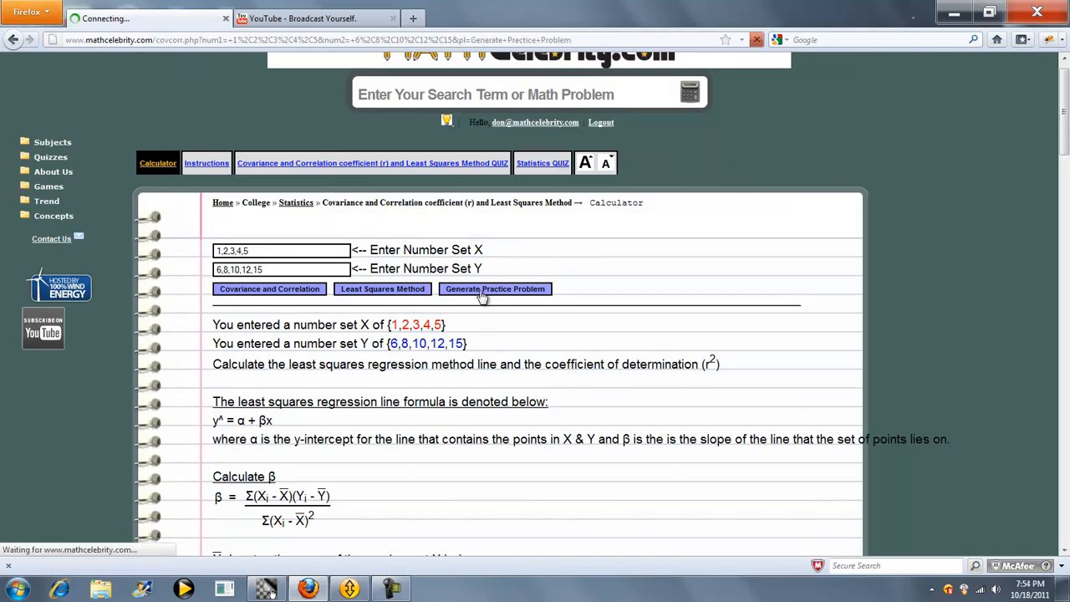
left_click(494, 288)
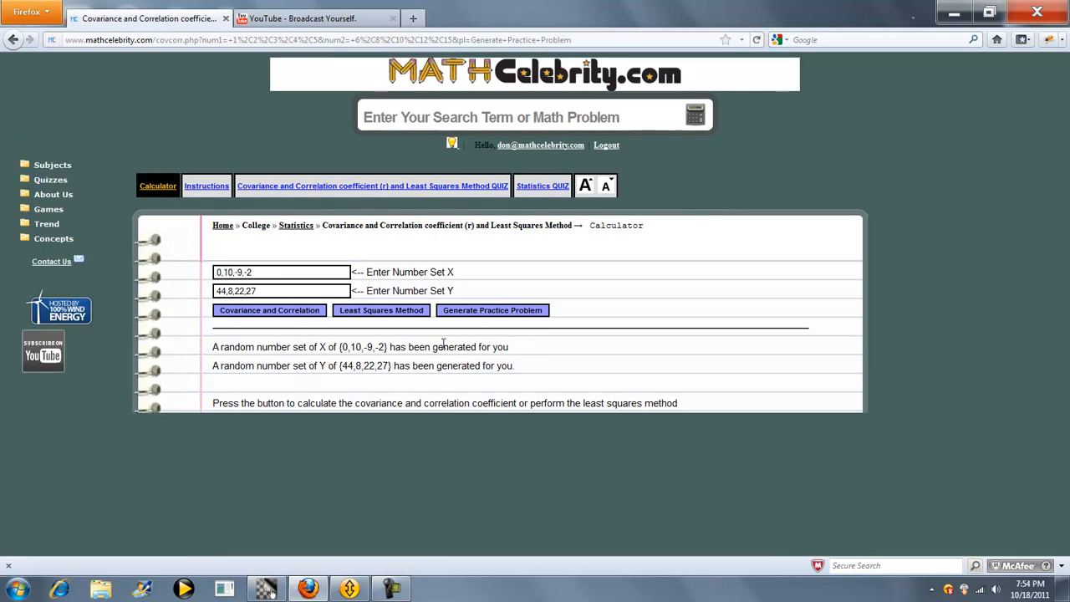
mouse_move(459, 346)
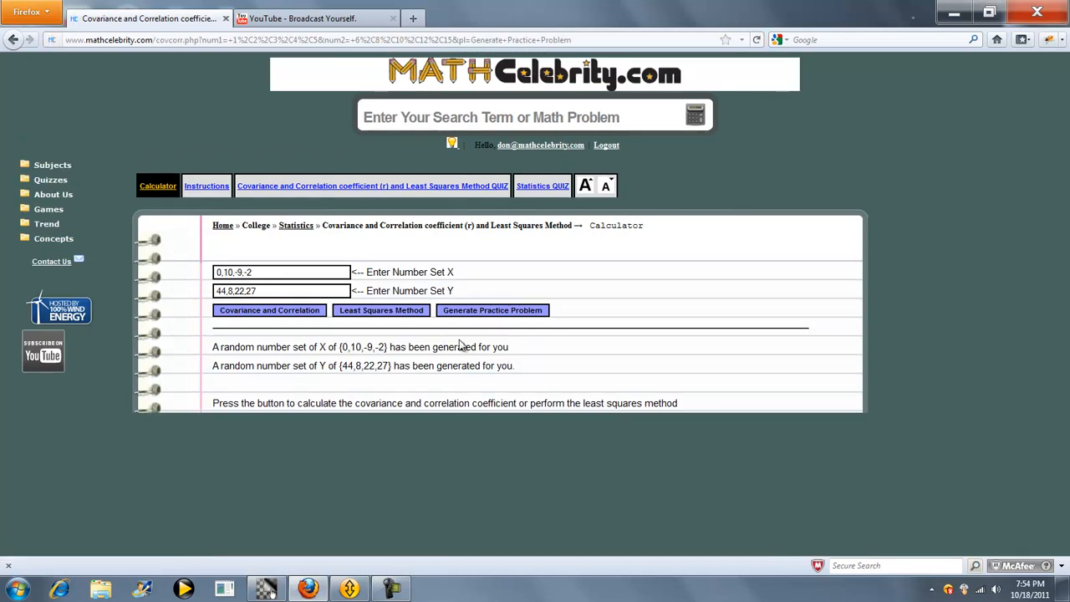
left_click(491, 309)
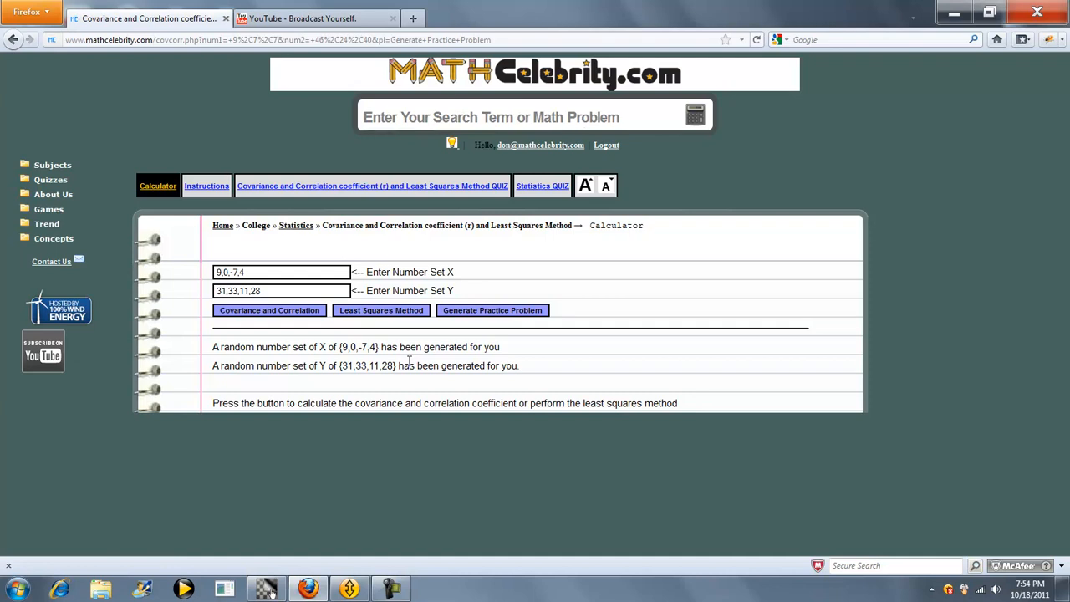
mouse_move(373, 309)
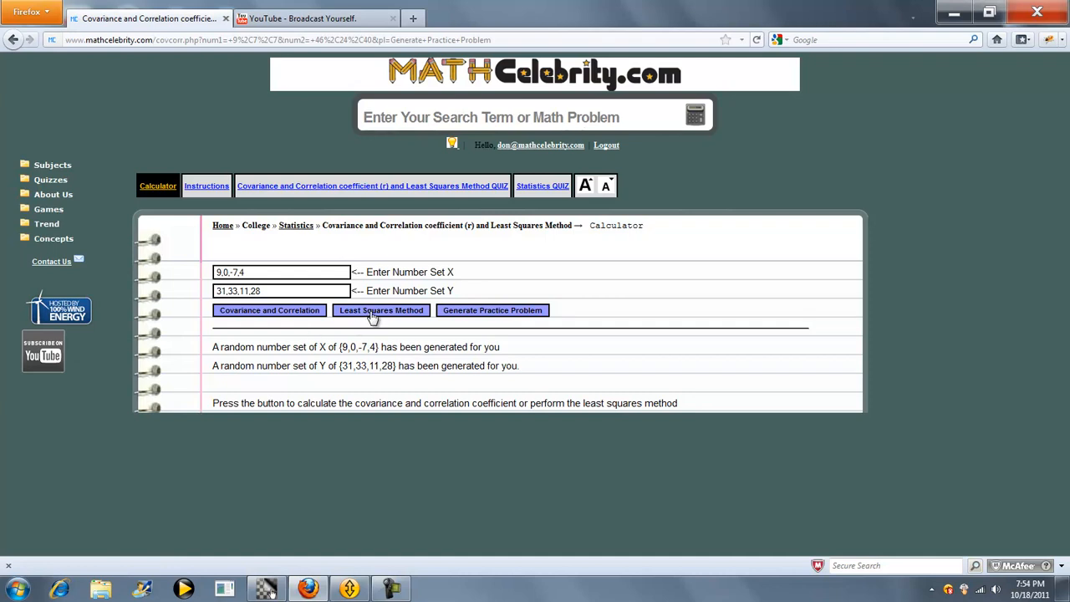
Step: Run the Least Squares Method and review the steps to y^ = 24.0036 + 1.1642x
left_click(382, 309)
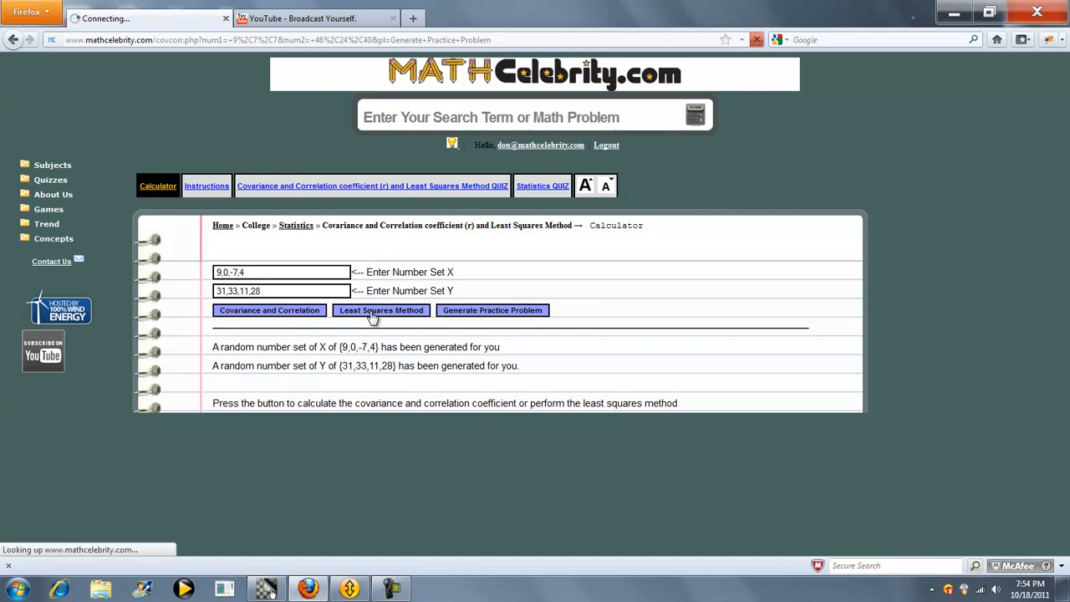
left_click(381, 309)
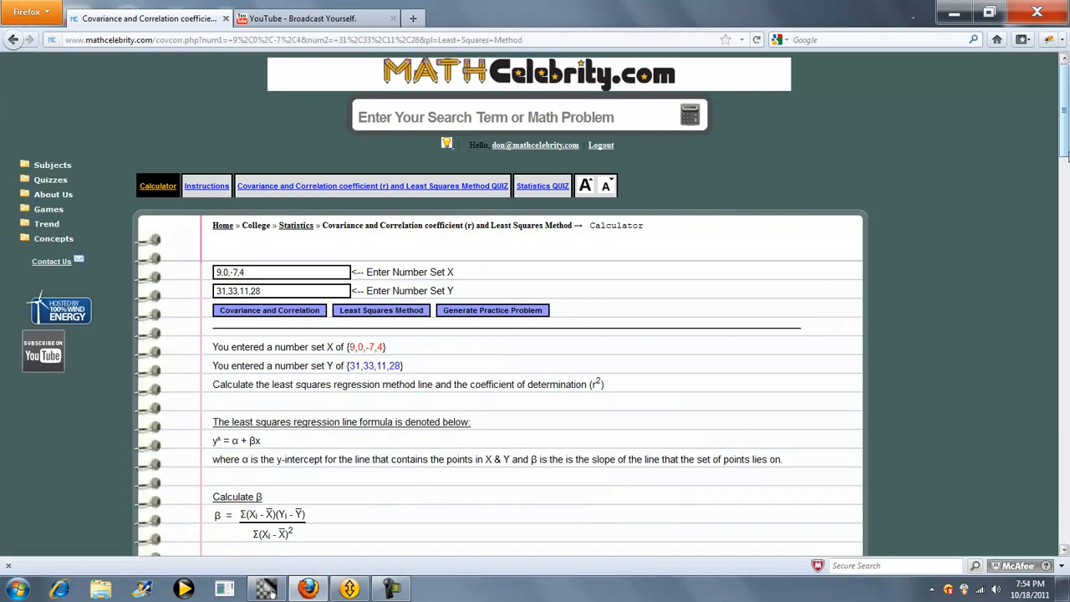
scroll("down", 3)
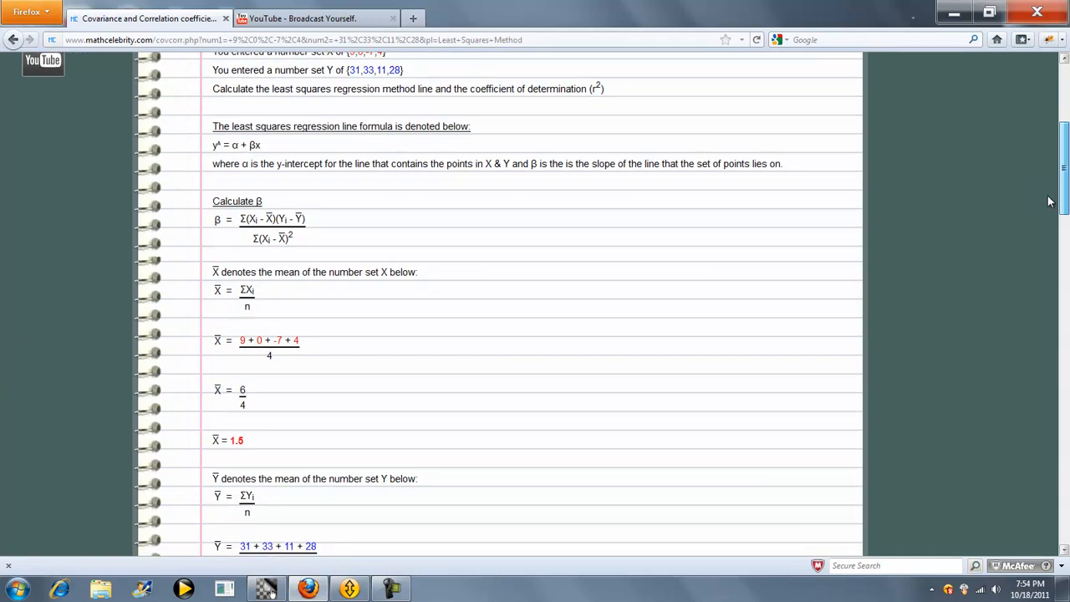
scroll("down", 3)
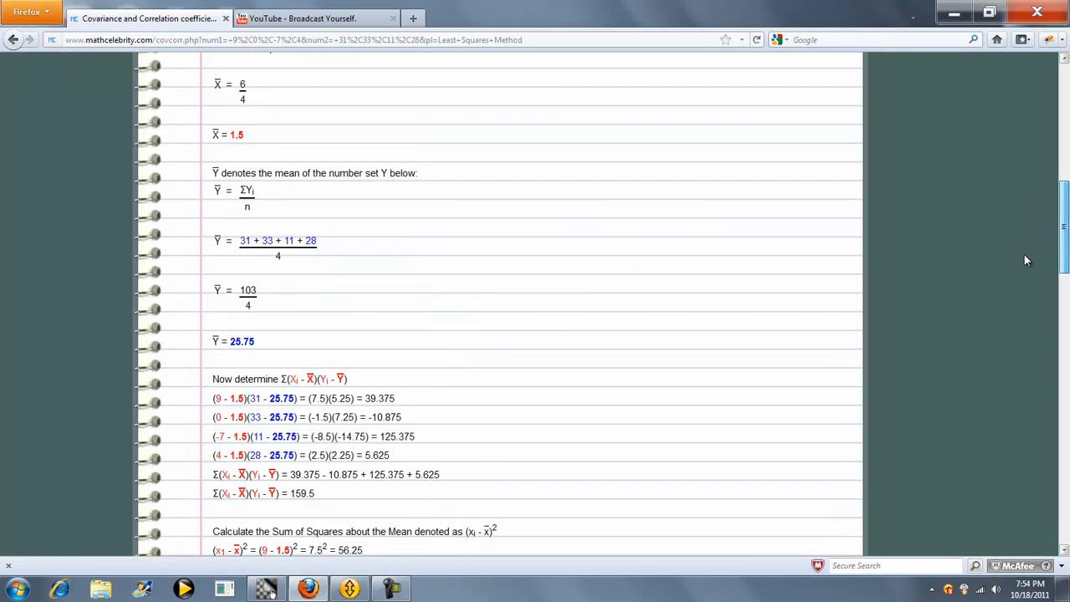
scroll("down", 3)
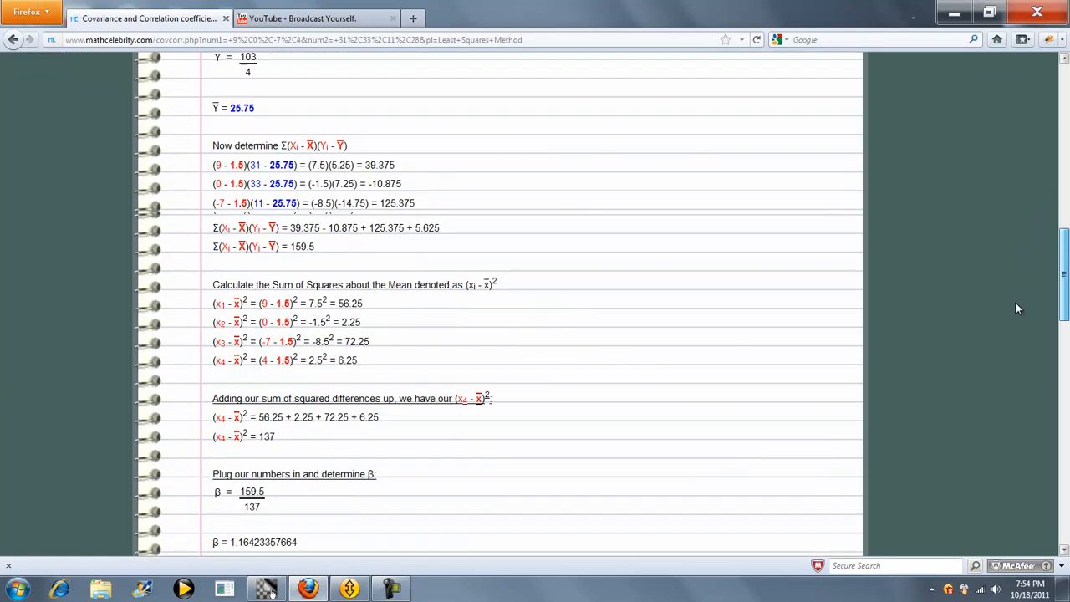
scroll("down", 3)
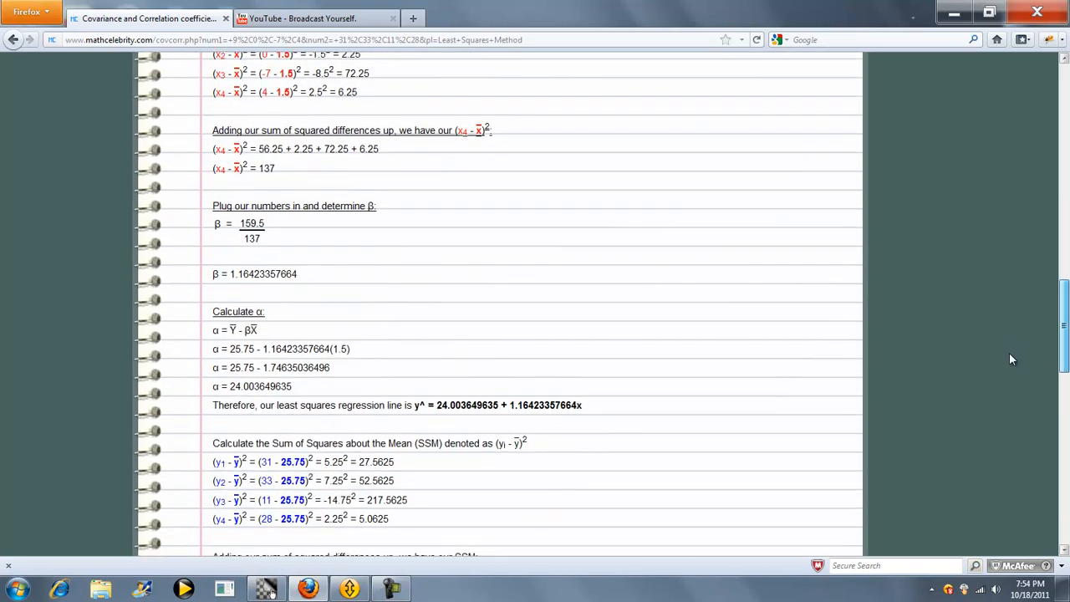
scroll("down", 3)
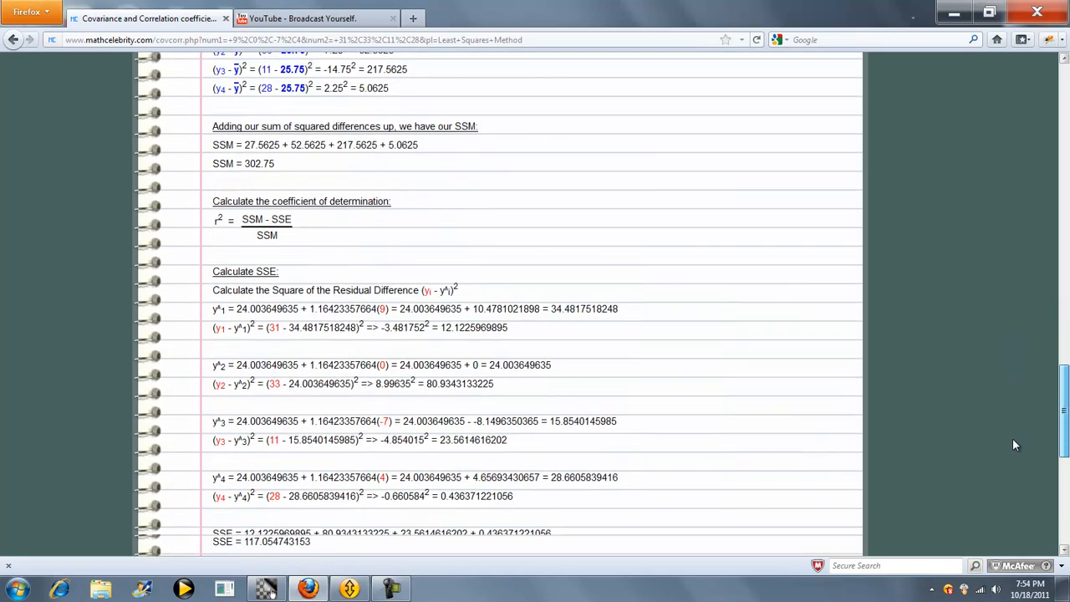
scroll("down", 3)
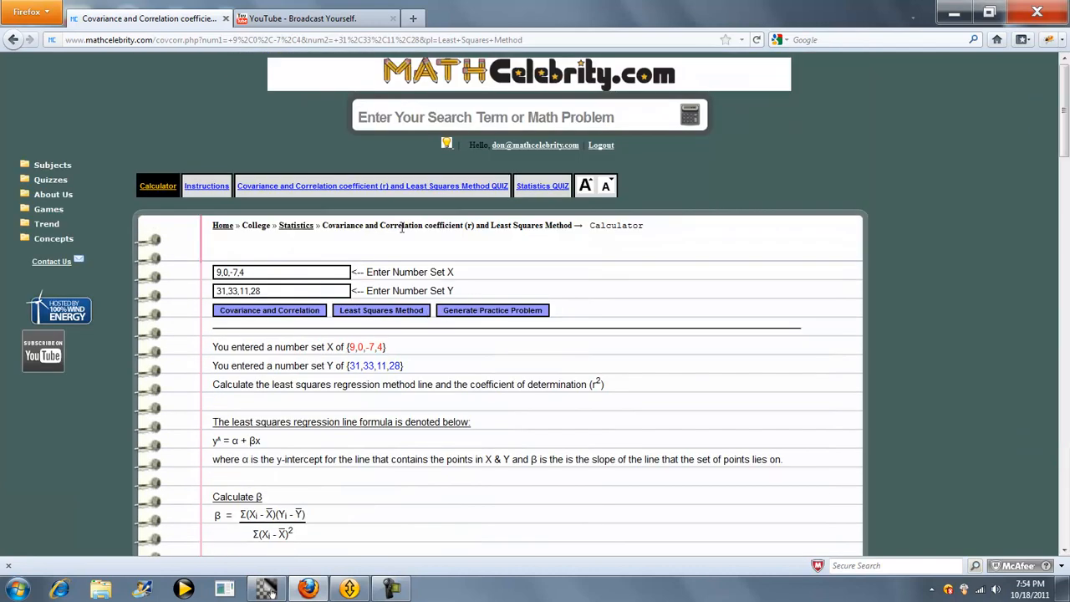
mouse_move(438, 243)
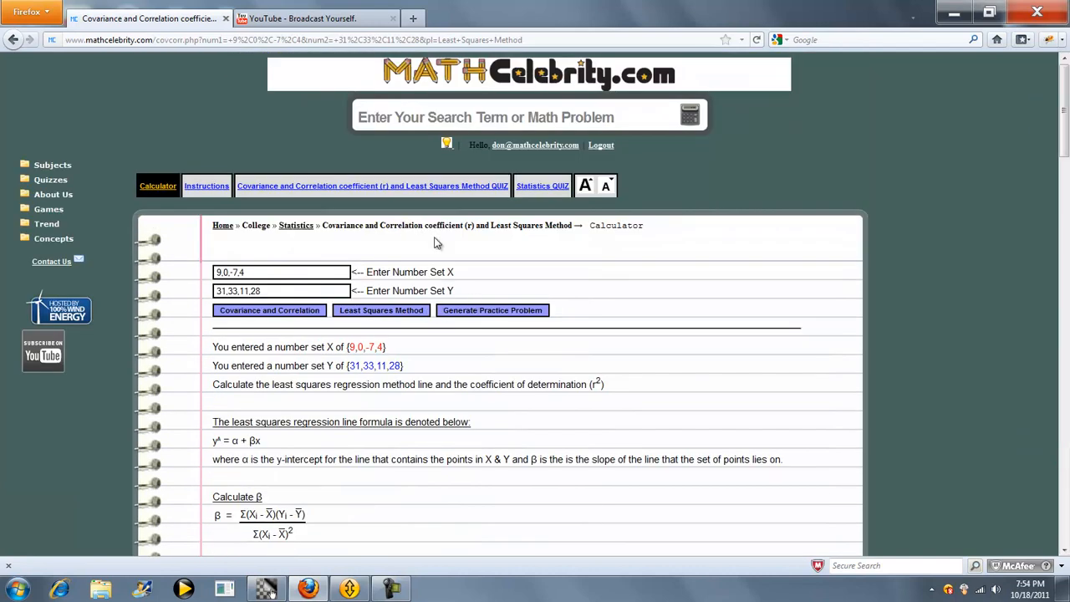
mouse_move(53, 268)
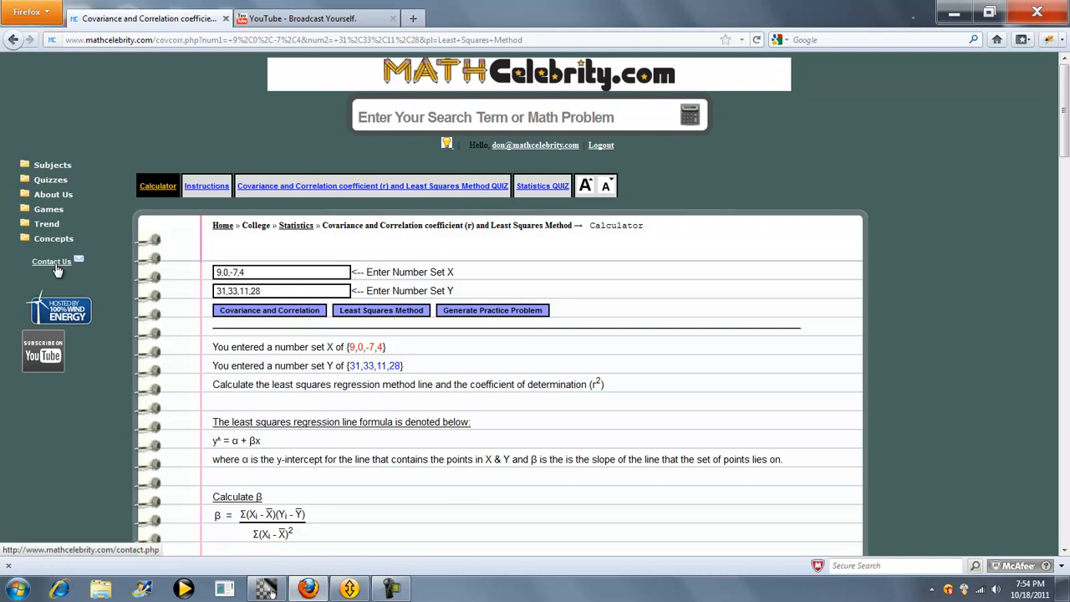
mouse_move(622, 291)
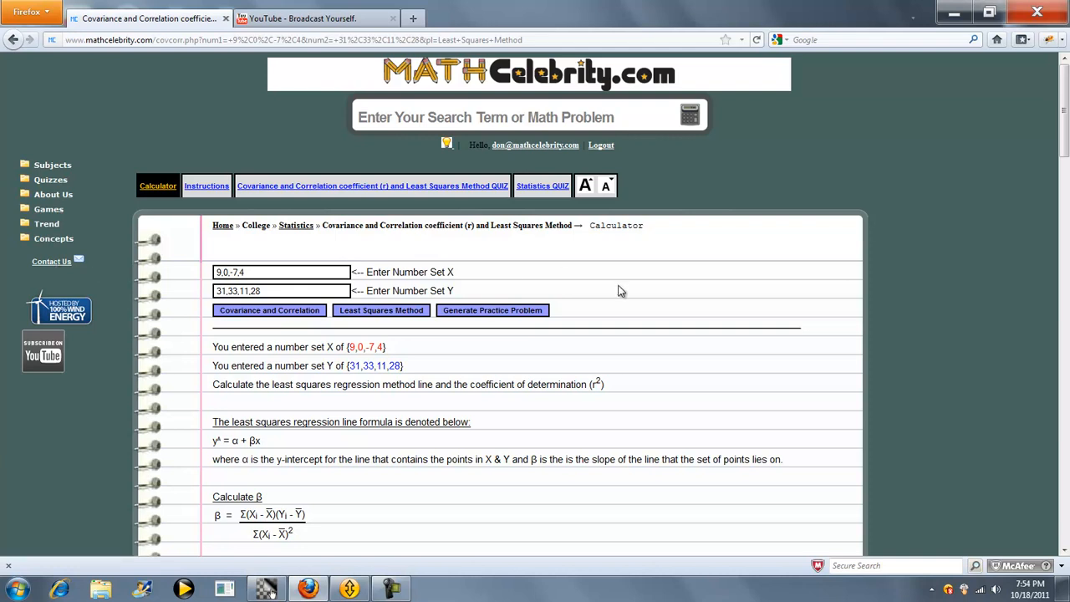